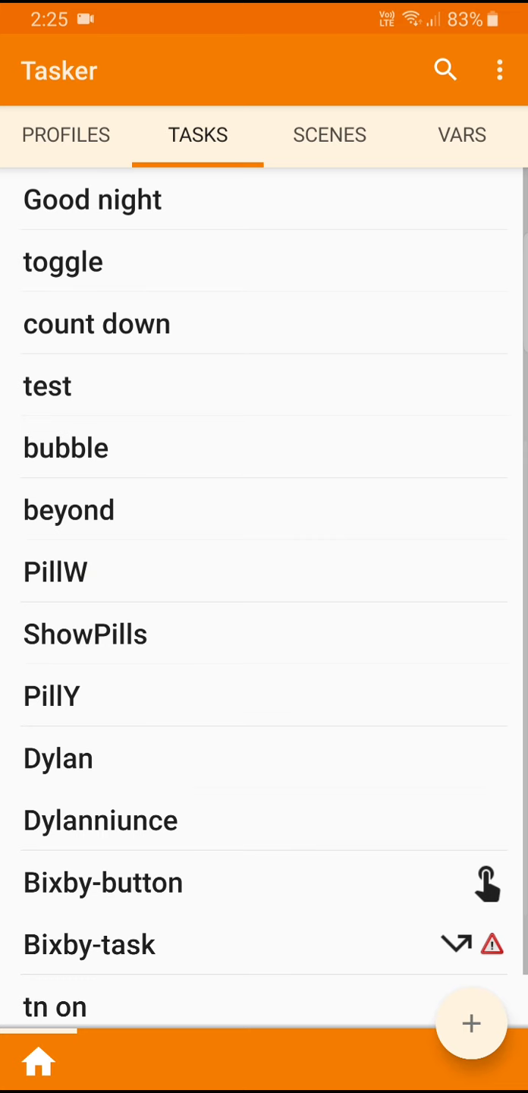
Add a global variable named %VIB on the VARS tab and give it the value 0
{"action": "left_click", "coordinate": [462, 135]}
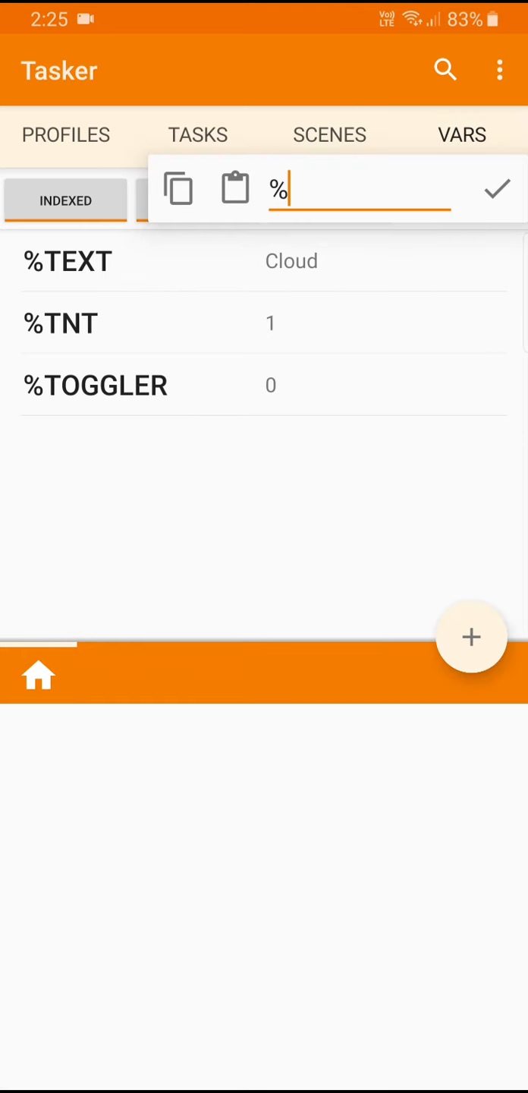
{"action": "left_click", "coordinate": [357, 189]}
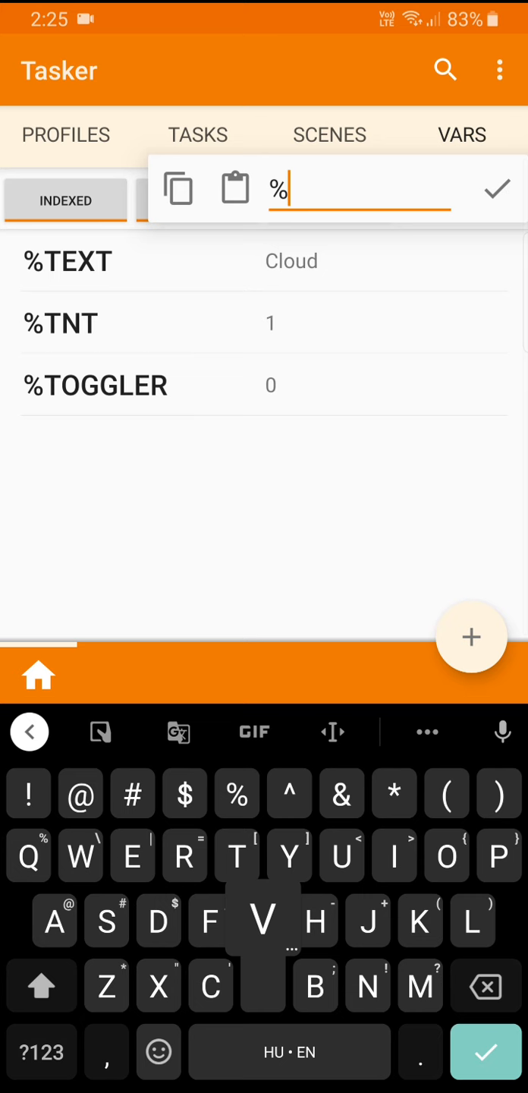
{"action": "type", "text": "VIB"}
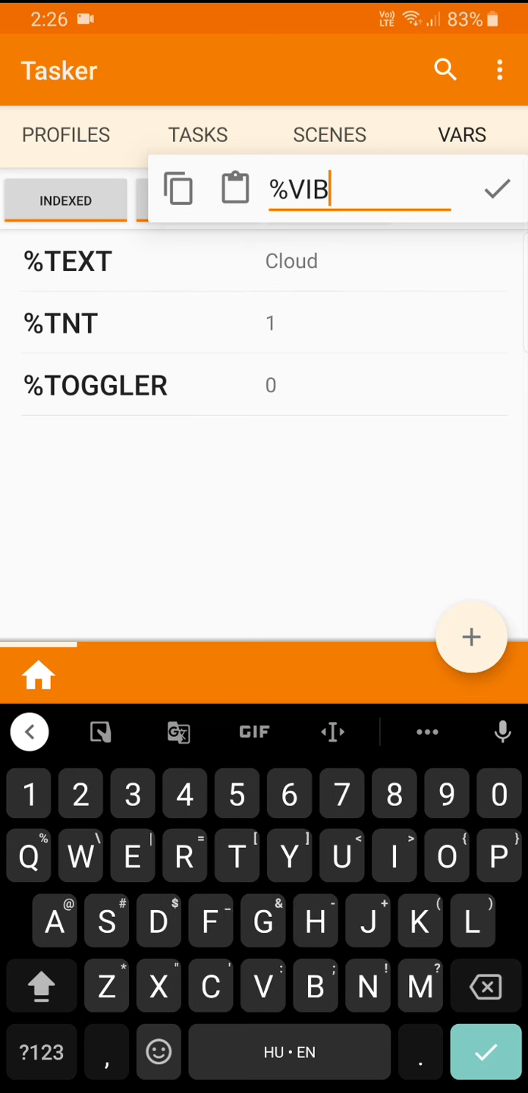
{"action": "left_click", "coordinate": [497, 188]}
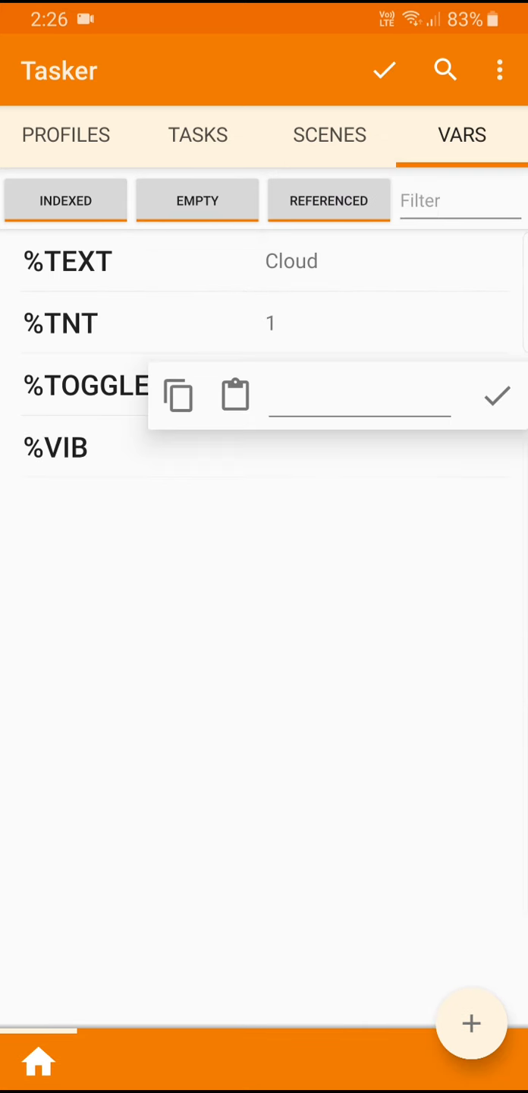
{"action": "type", "text": "0"}
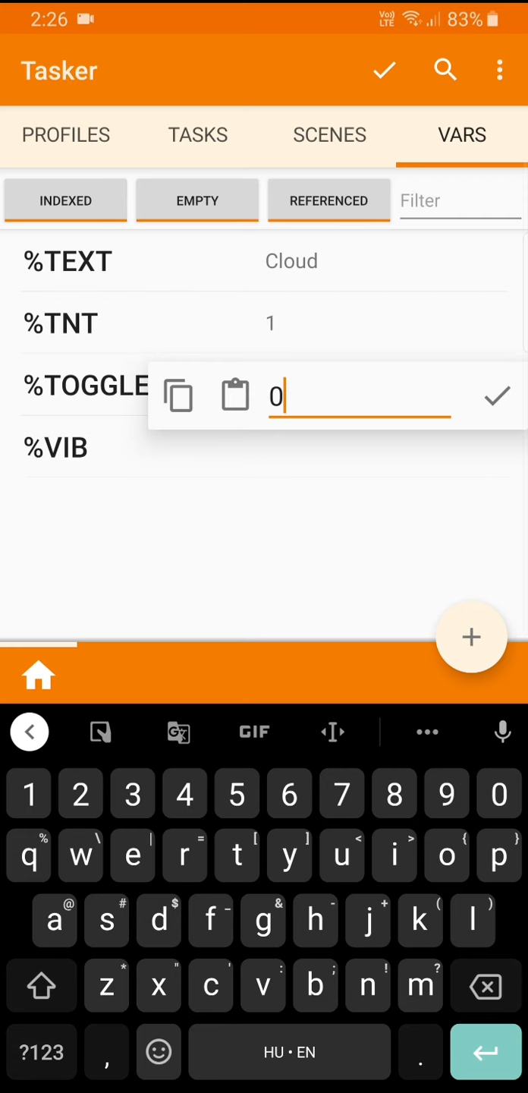
{"action": "left_click", "coordinate": [496, 395]}
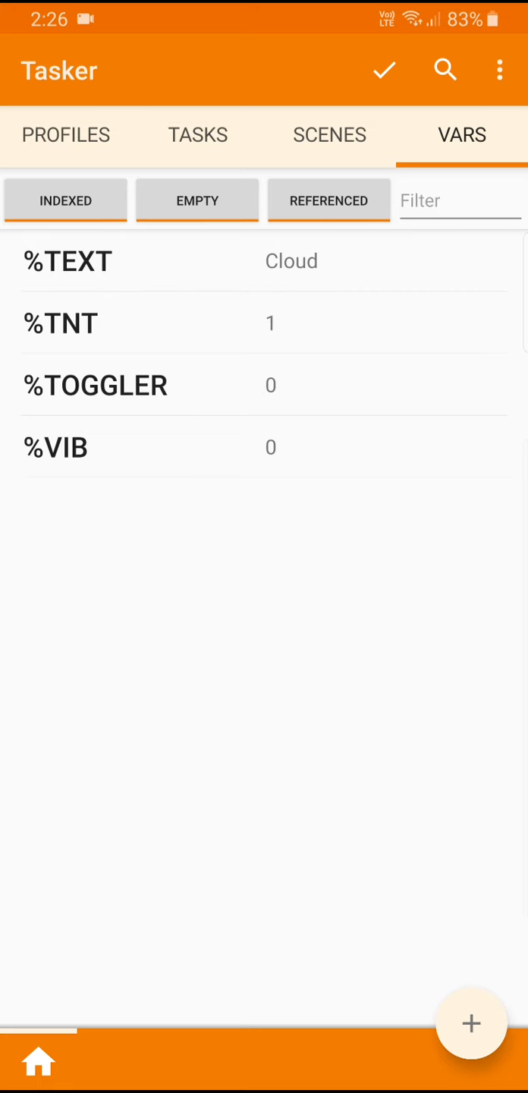
Add a task named vibtoggle on the TASKS tab and confirm its name
{"action": "left_click", "coordinate": [198, 135]}
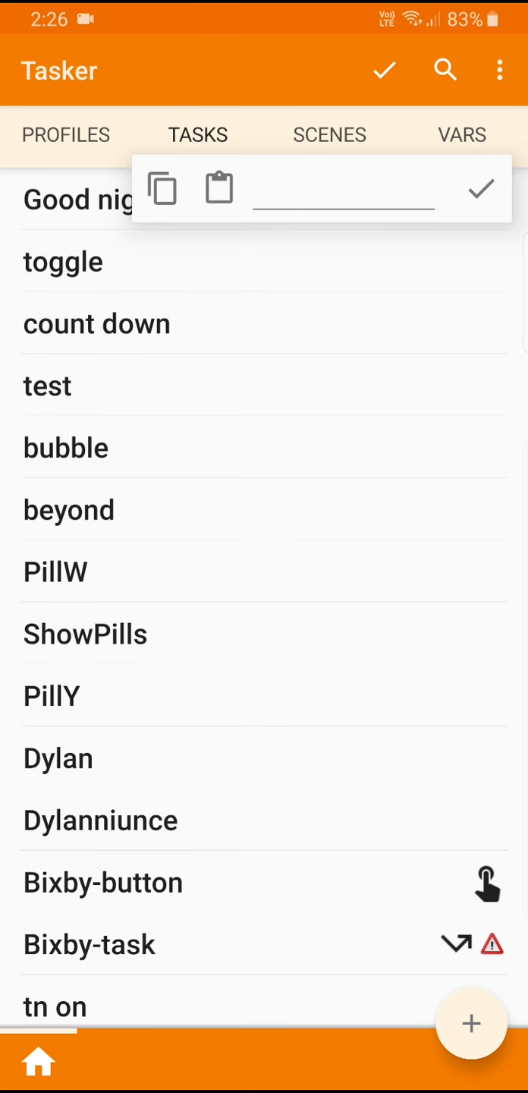
{"action": "type", "text": "vibt8ggle"}
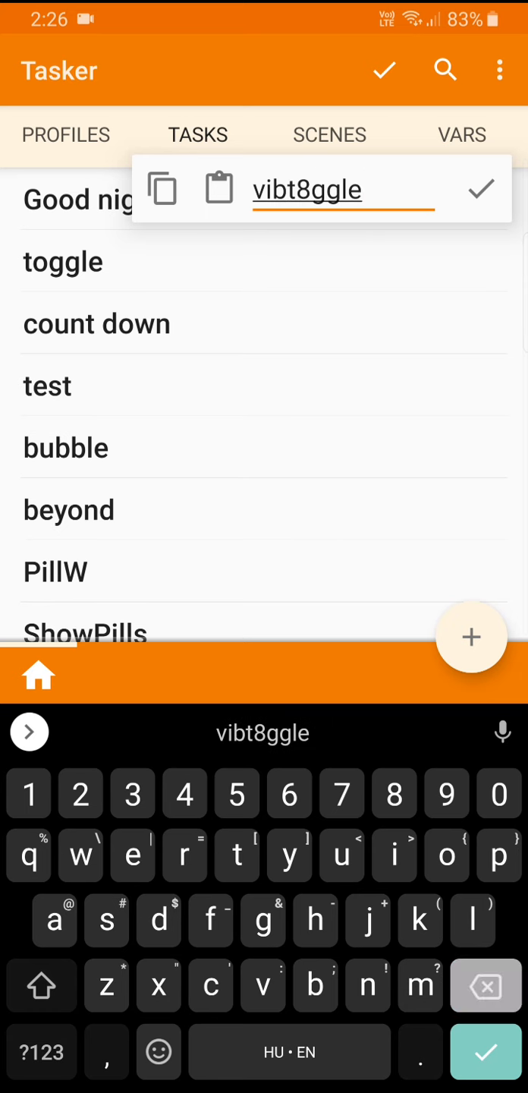
{"action": "type", "text": "o"}
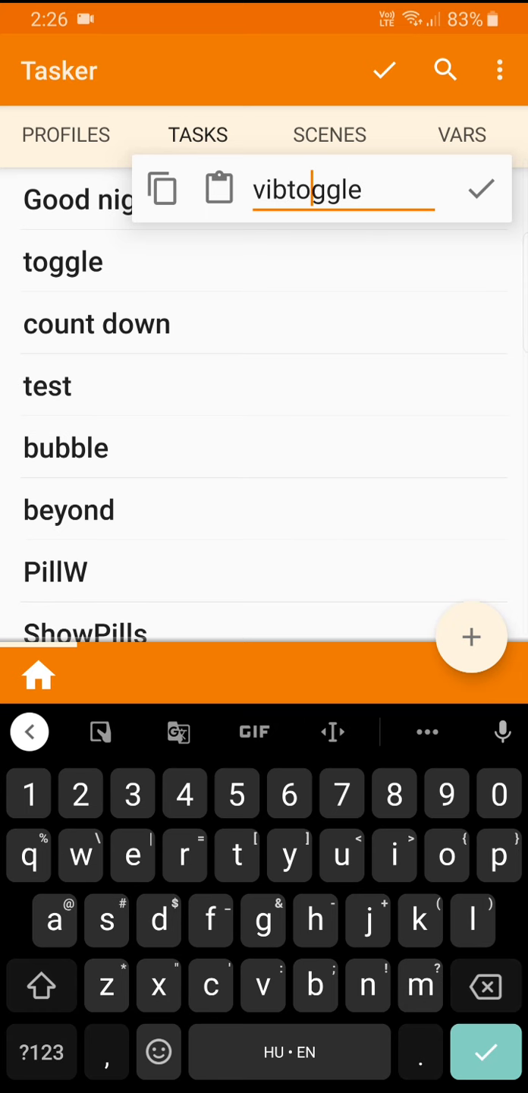
{"action": "left_click", "coordinate": [480, 189]}
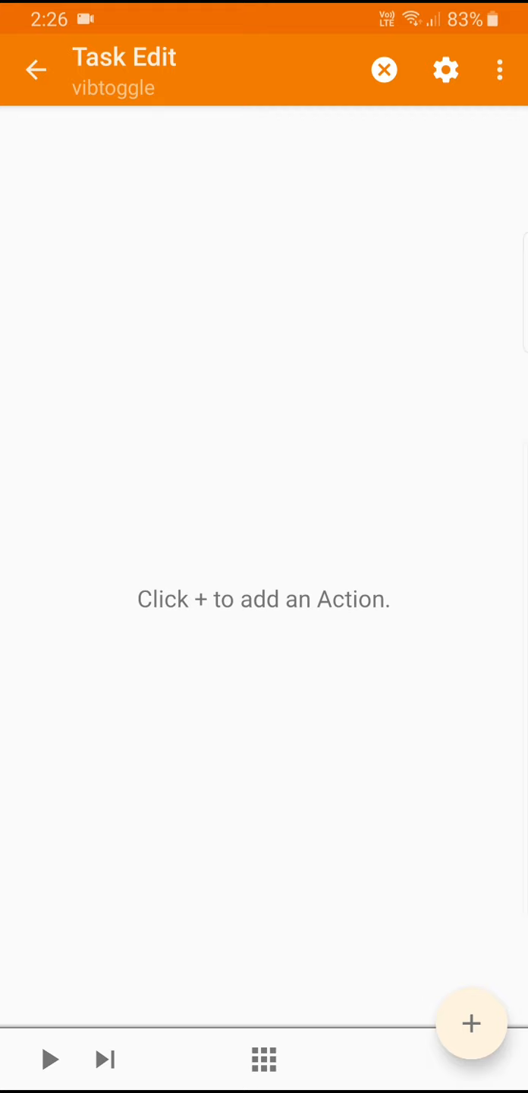
Add an Audio > Sound Mode action set to Vibrate with condition If %VIB ~ 1, and save it
{"action": "left_click", "coordinate": [471, 1024]}
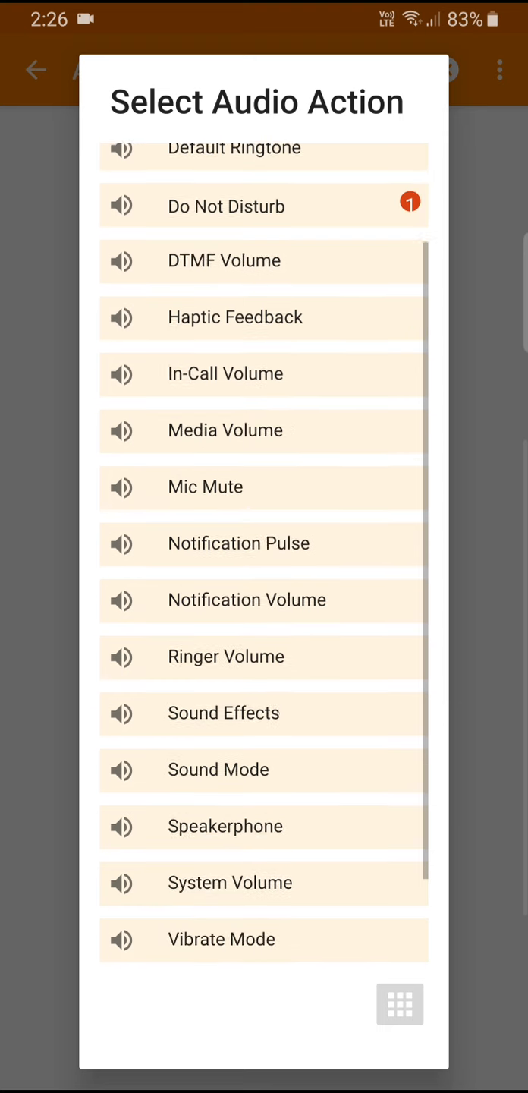
{"action": "left_click", "coordinate": [218, 769]}
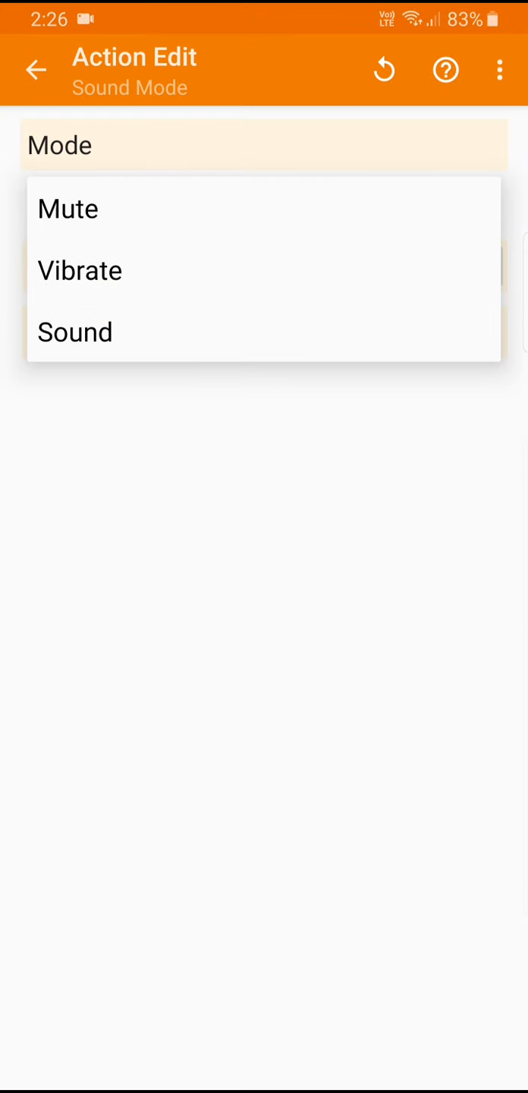
{"action": "left_click", "coordinate": [79, 271]}
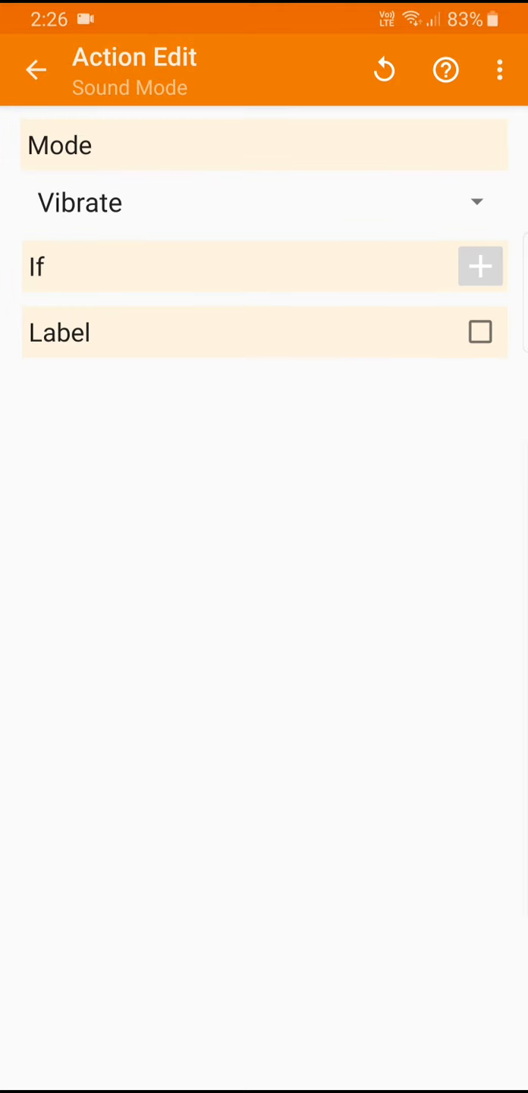
{"action": "left_click", "coordinate": [480, 266]}
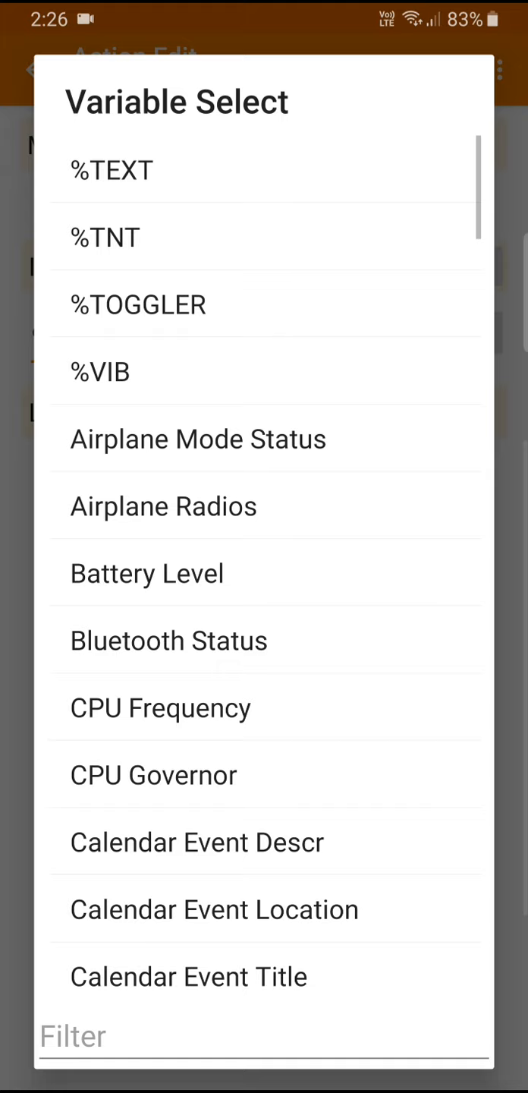
{"action": "left_click", "coordinate": [99, 372]}
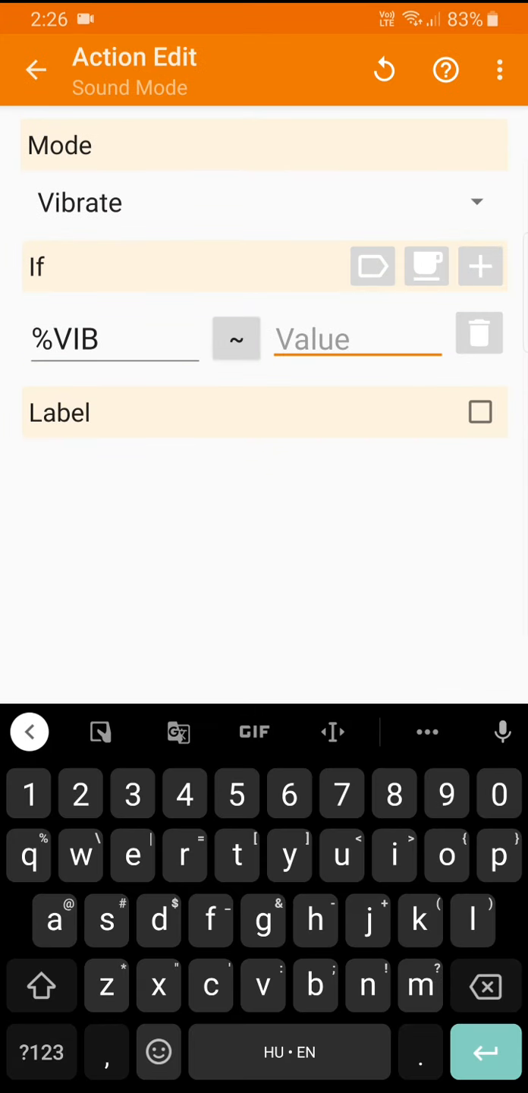
{"action": "type", "text": "1"}
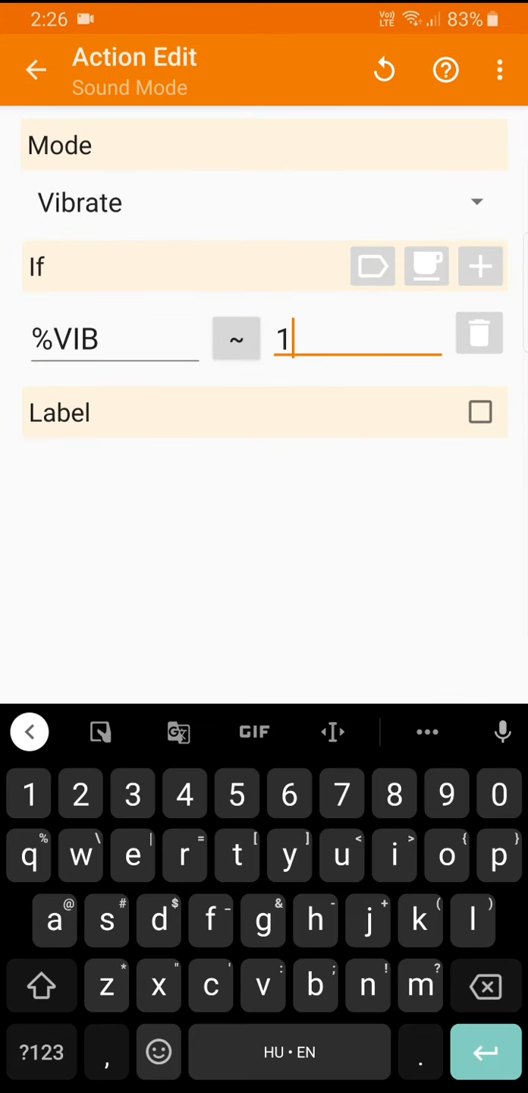
{"action": "left_click", "coordinate": [33, 69]}
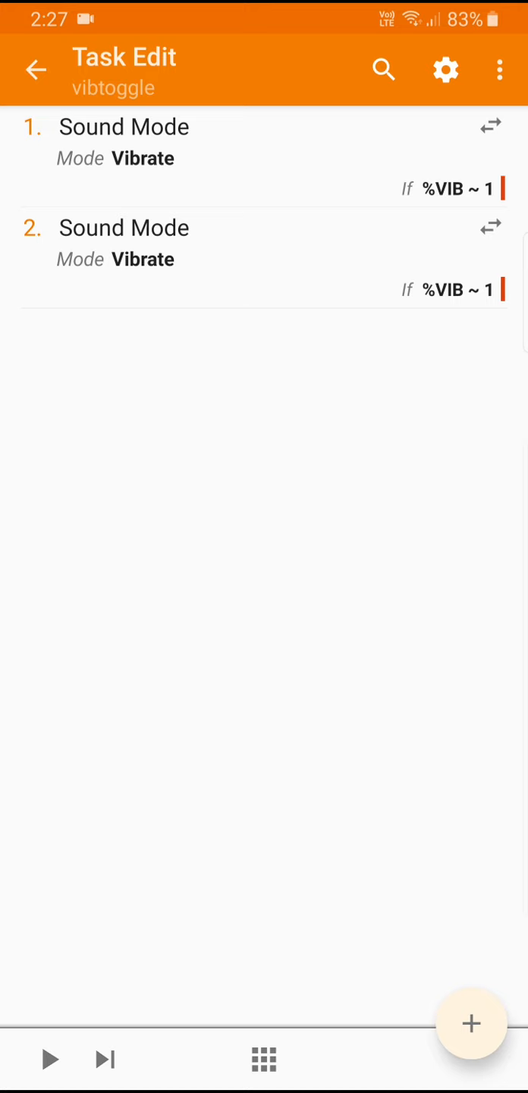
Edit action 2 to Sound mode with condition %VIB ~ 0 and save it
{"action": "left_click", "coordinate": [264, 258]}
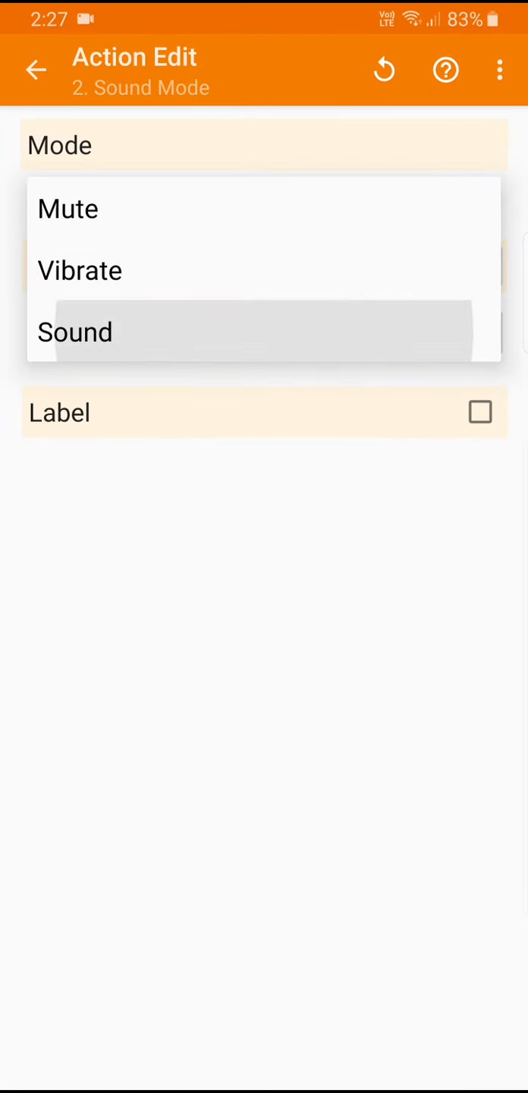
{"action": "left_click", "coordinate": [75, 331]}
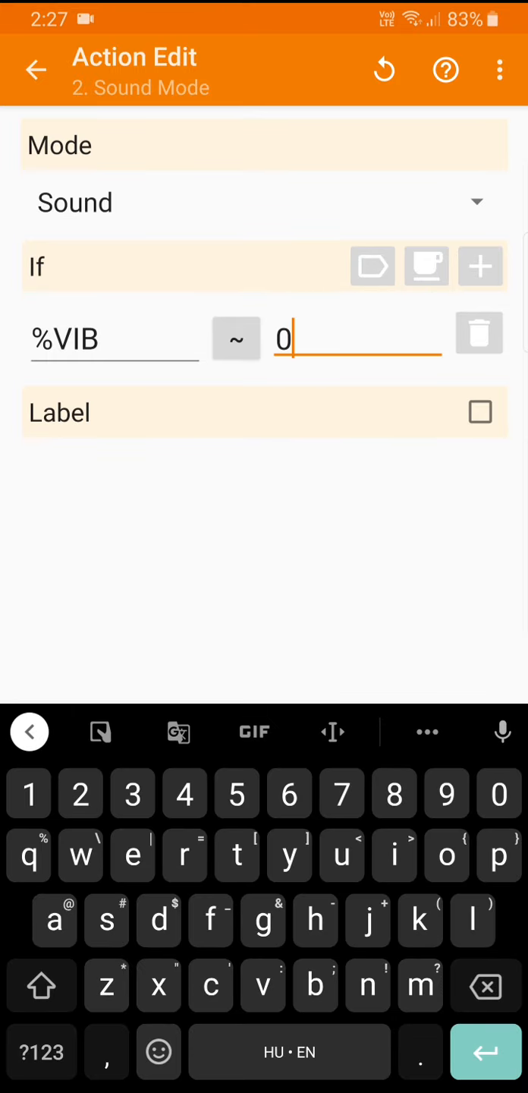
{"action": "left_click", "coordinate": [36, 70]}
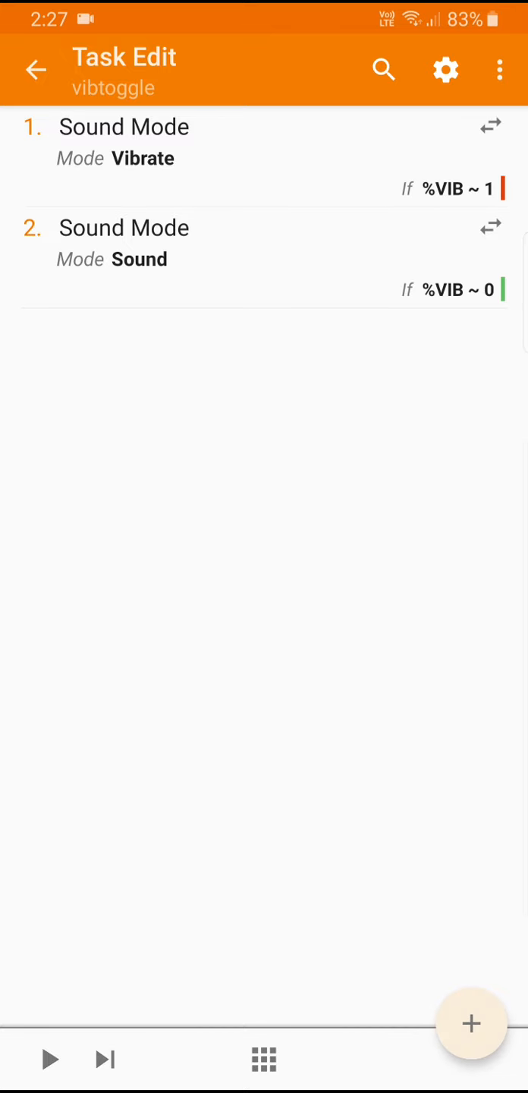
Add a Variable Set action setting %VIB to 1-%VIB with Do Maths ticked
{"action": "left_click", "coordinate": [471, 1025]}
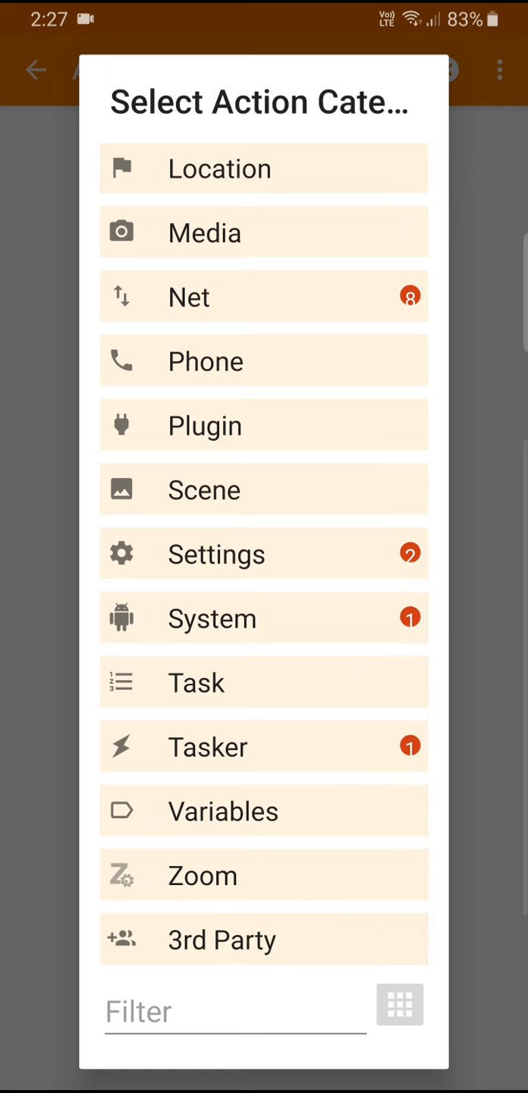
{"action": "left_click", "coordinate": [264, 811]}
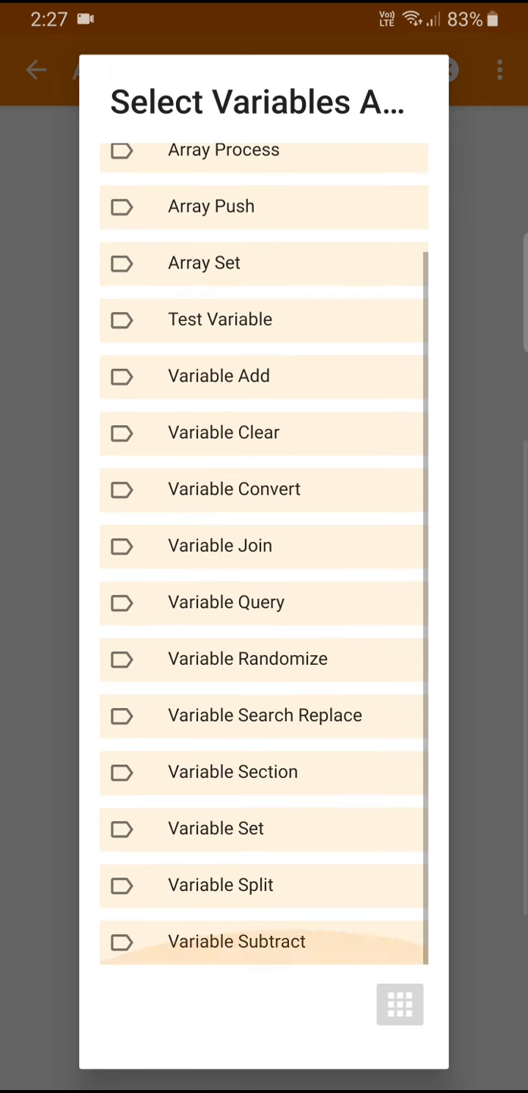
{"action": "left_click", "coordinate": [215, 828]}
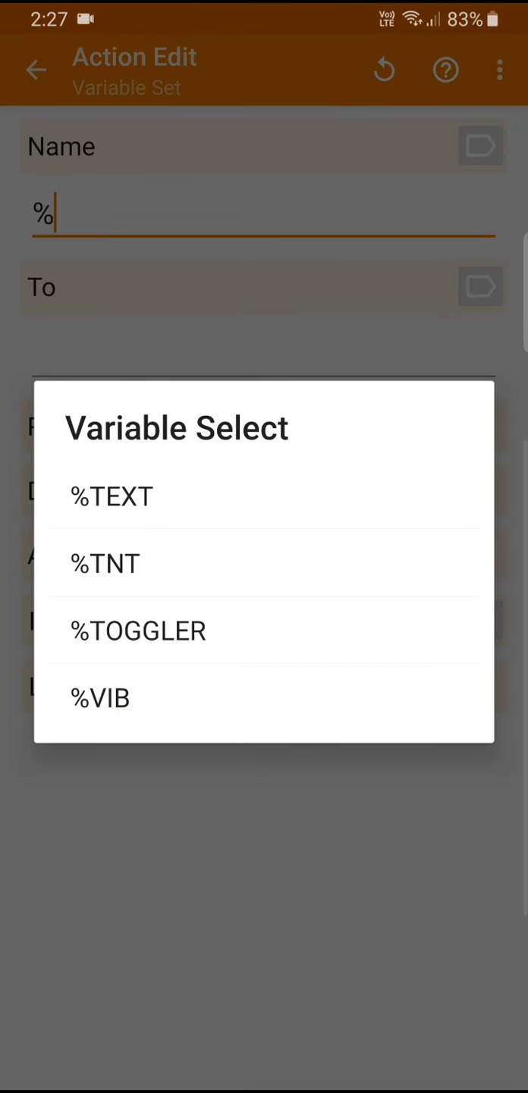
{"action": "left_click", "coordinate": [101, 700]}
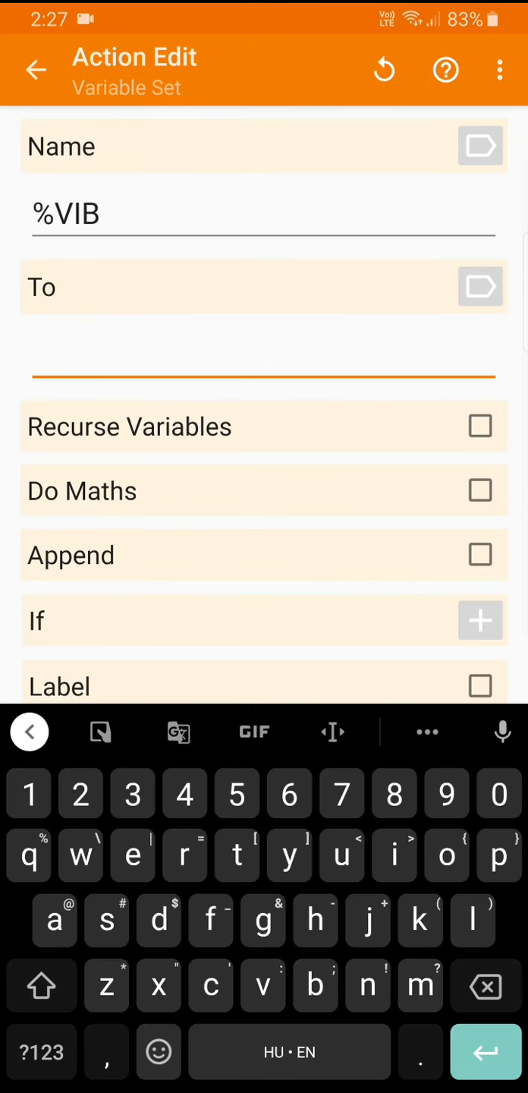
{"action": "type", "text": "1"}
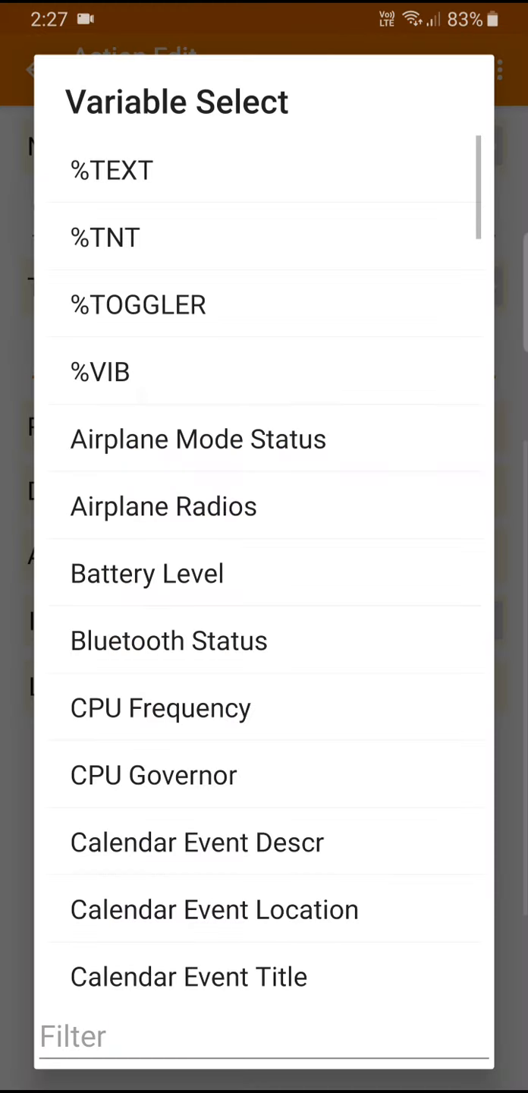
{"action": "left_click", "coordinate": [99, 372]}
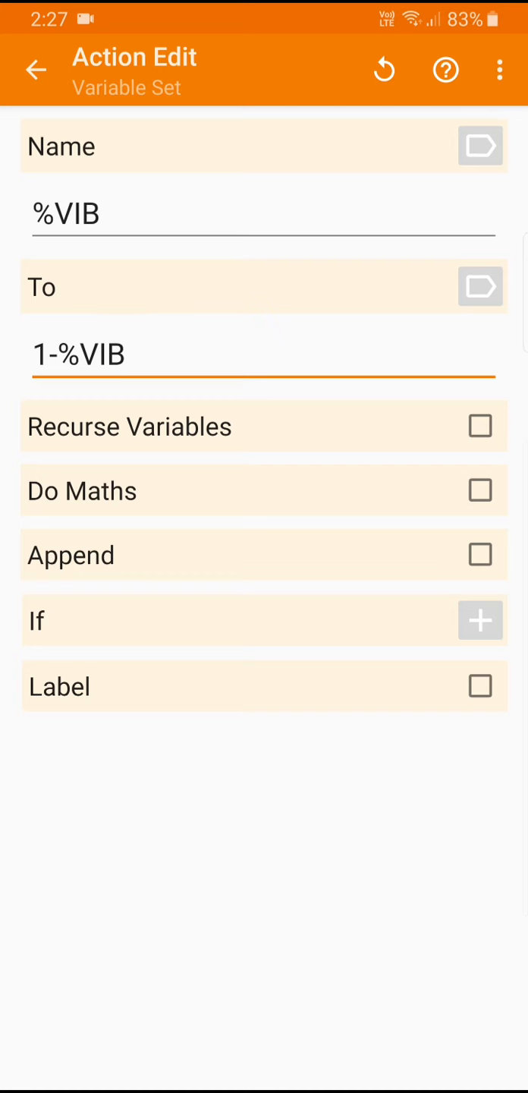
{"action": "left_click", "coordinate": [480, 491]}
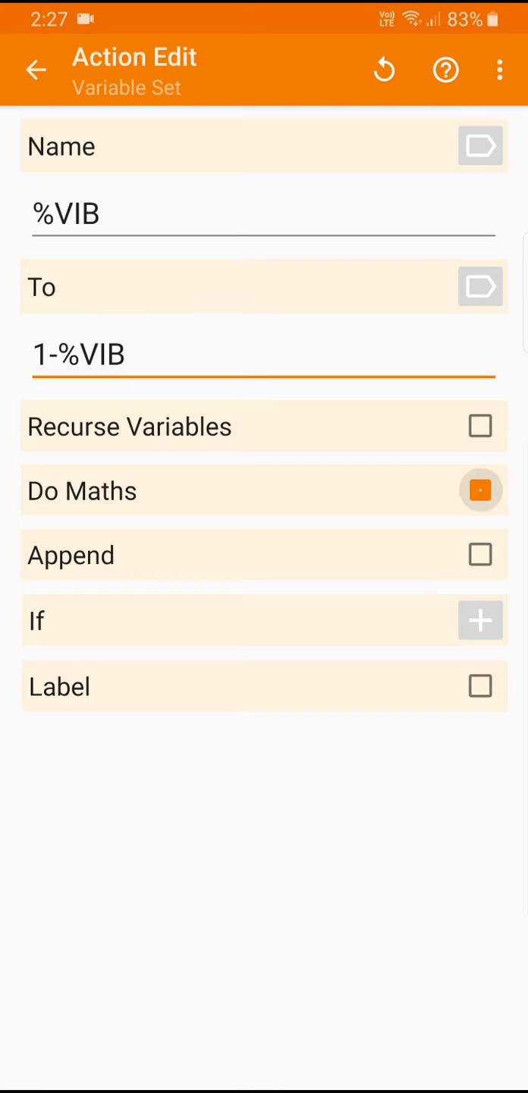
{"action": "left_click", "coordinate": [481, 490]}
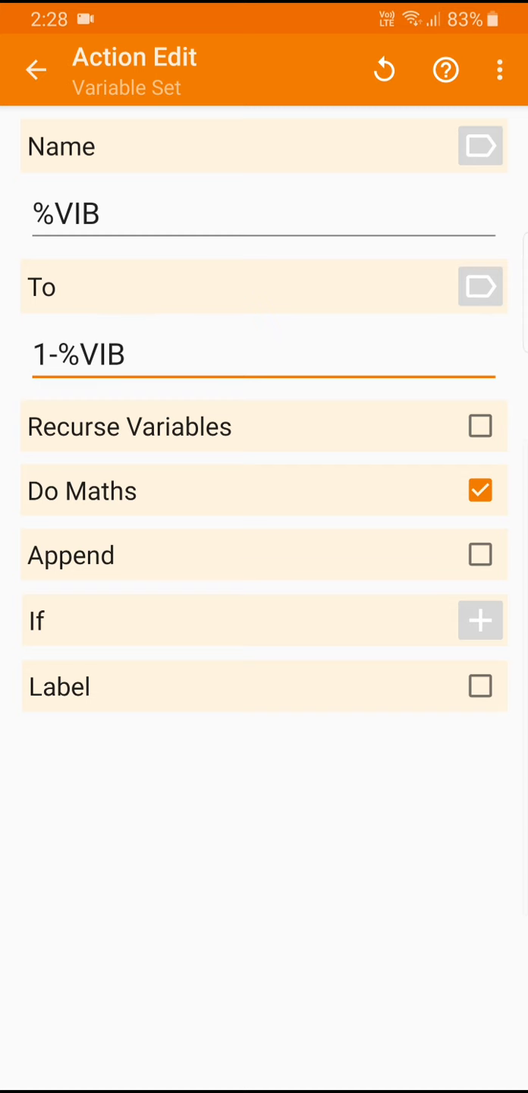
Save the Variable Set action back to the task, then switch over to Bubble Cloud
{"action": "left_click", "coordinate": [36, 69]}
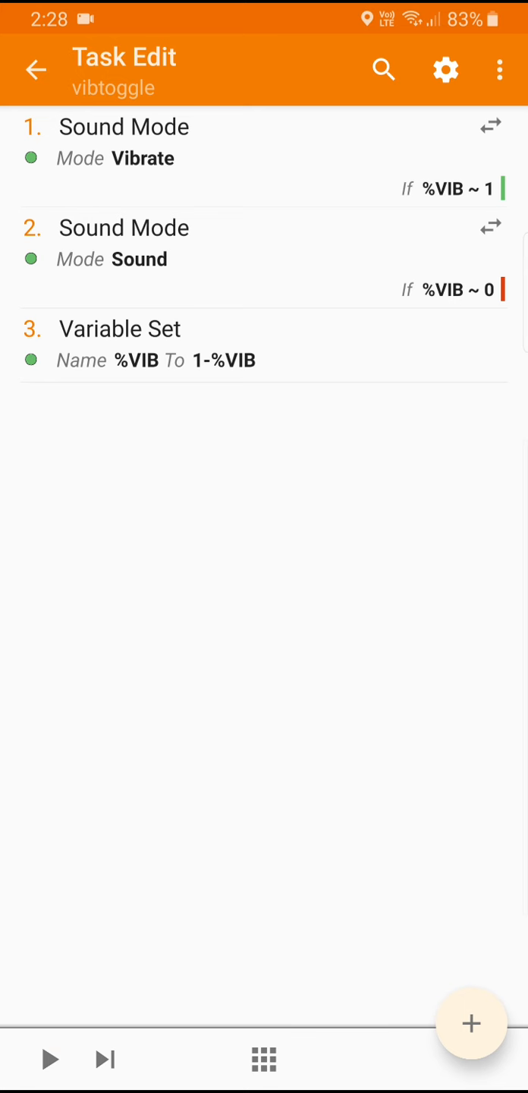
{"action": "left_click", "coordinate": [36, 70]}
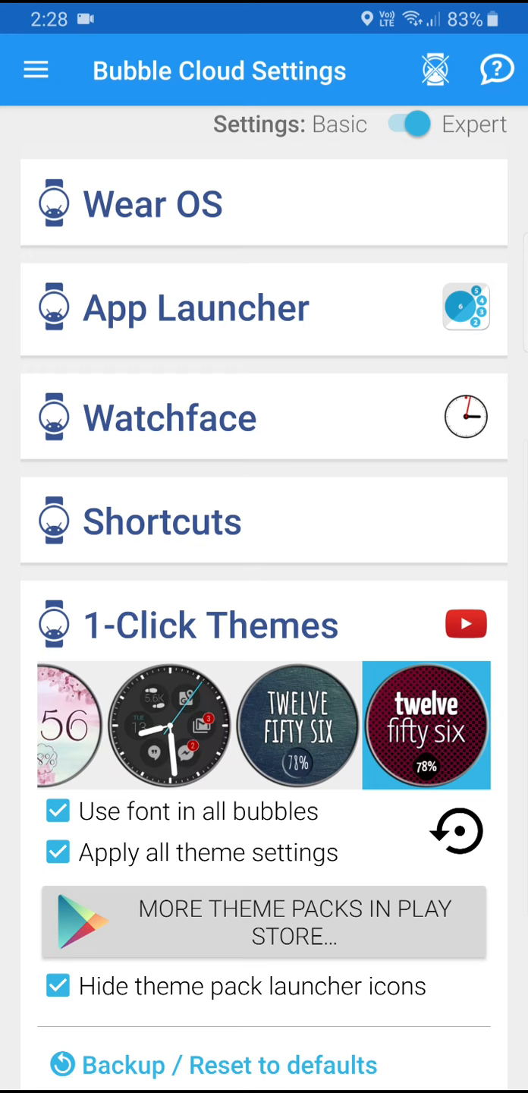
Enter the Wear Cloud Editor and expand its add-bubble options
{"action": "left_click", "coordinate": [436, 69]}
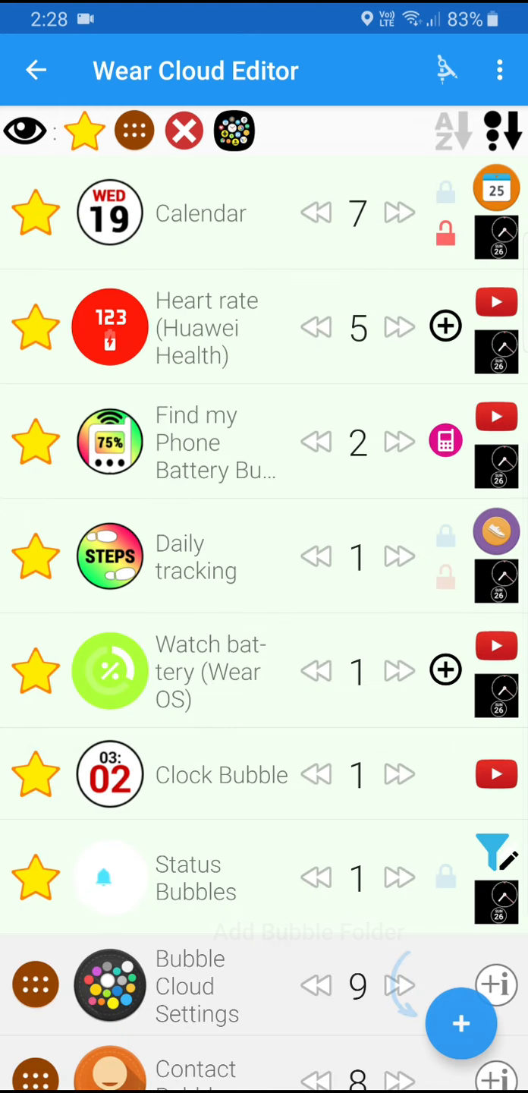
{"action": "left_click", "coordinate": [461, 1024]}
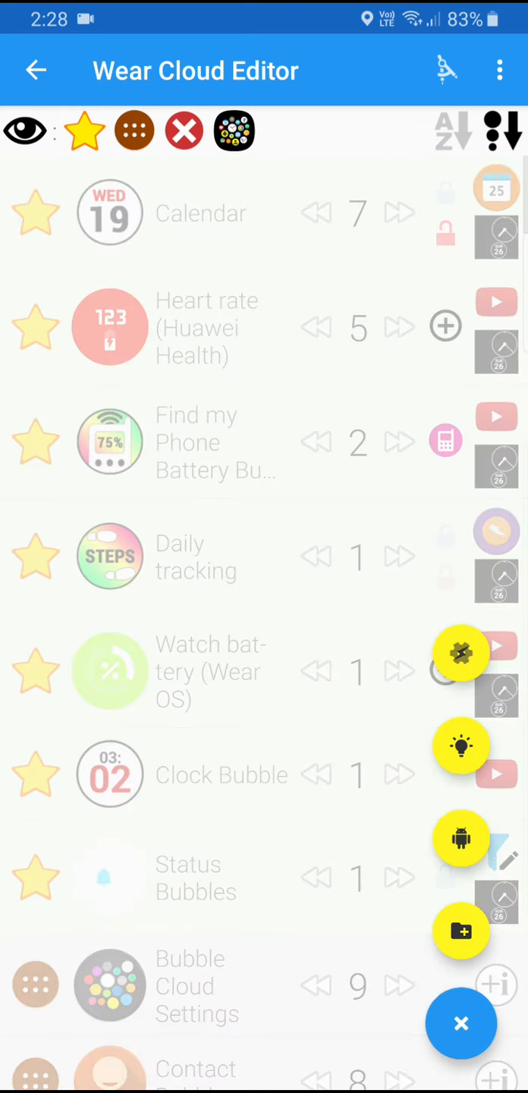
Start a Tasker bubble running BAS: vibtoggle and bring up its image picker
{"action": "left_click", "coordinate": [461, 654]}
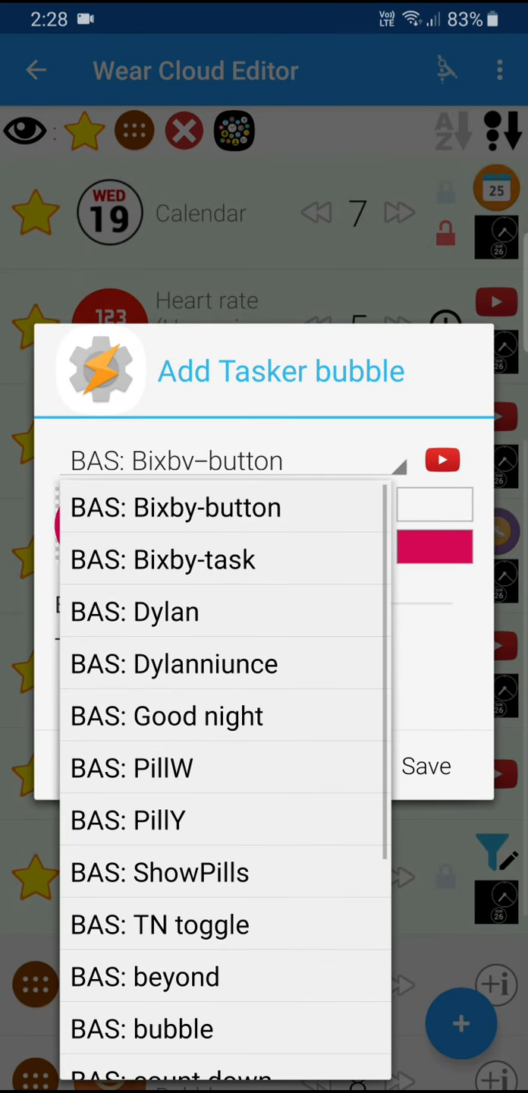
{"action": "scroll", "scroll_direction": "down", "scroll_amount": 3}
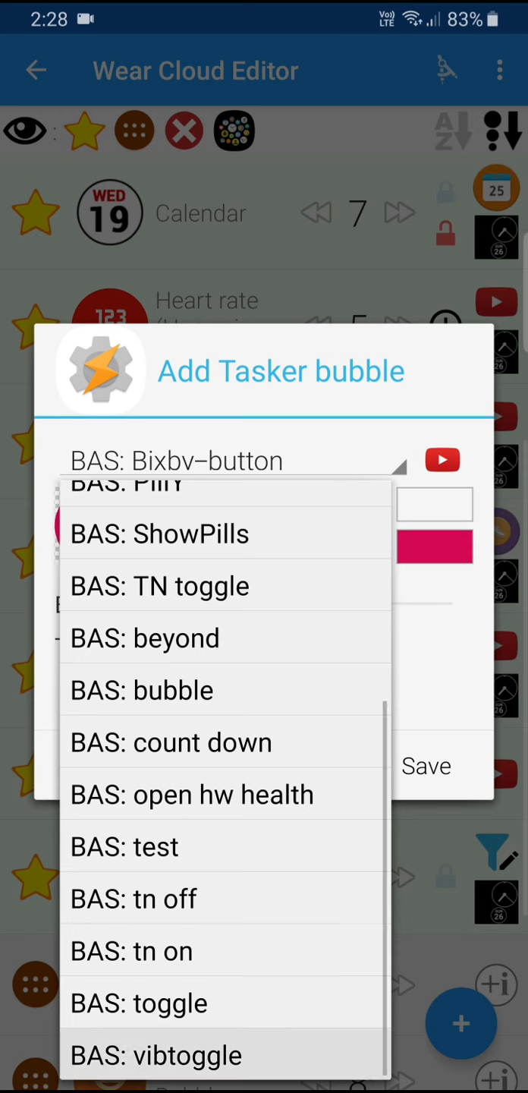
{"action": "left_click", "coordinate": [155, 1054]}
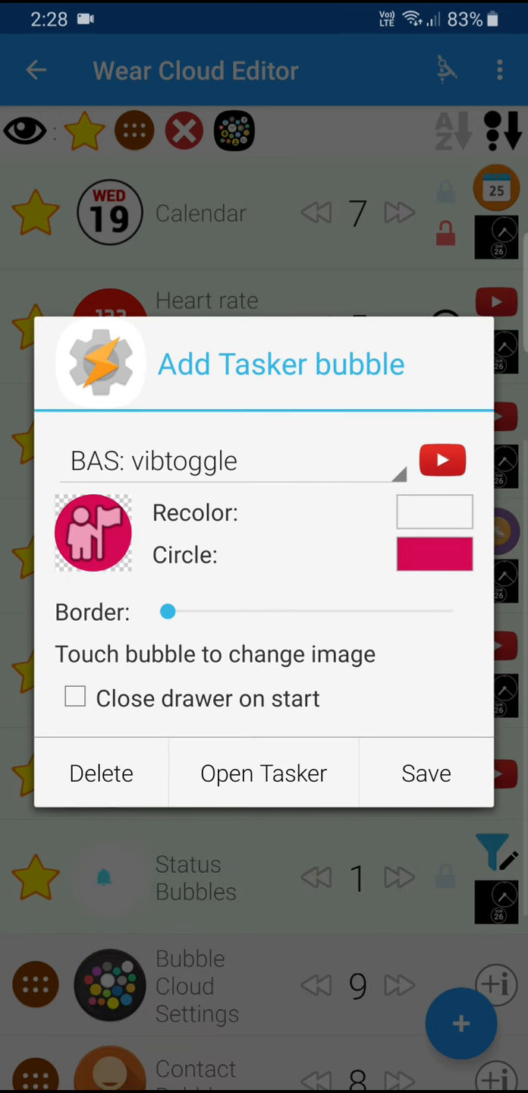
{"action": "left_click", "coordinate": [93, 532]}
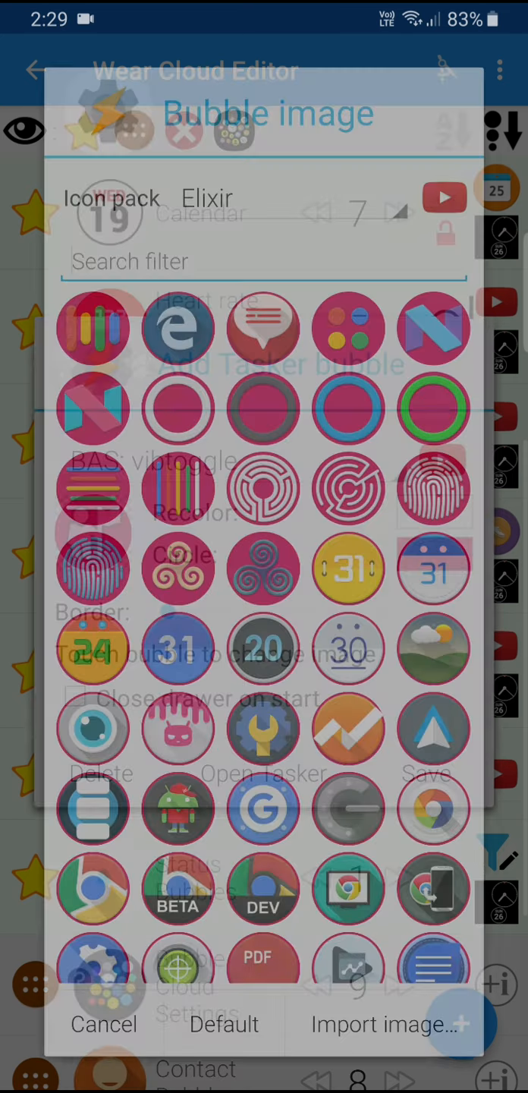
Filter icons by 'vib', choose the purple vibrating-phone icon, and save the bubble
{"action": "type", "text": "vib"}
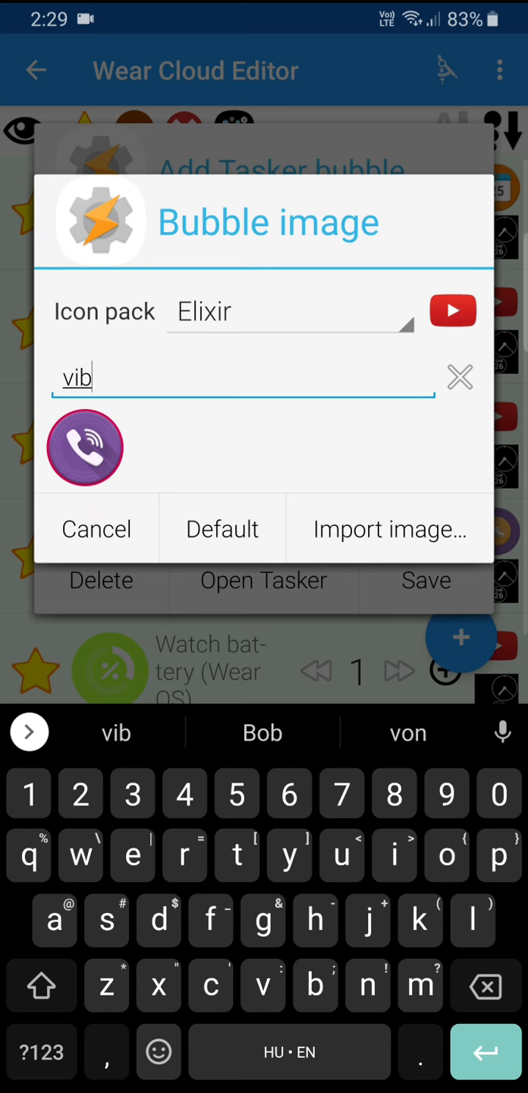
{"action": "left_click", "coordinate": [85, 448]}
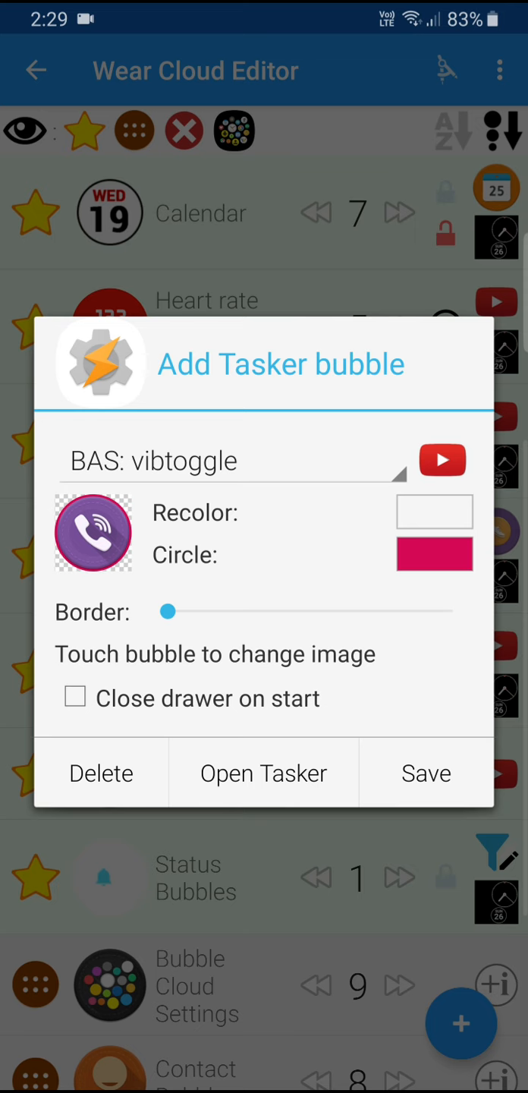
{"action": "left_click", "coordinate": [426, 772]}
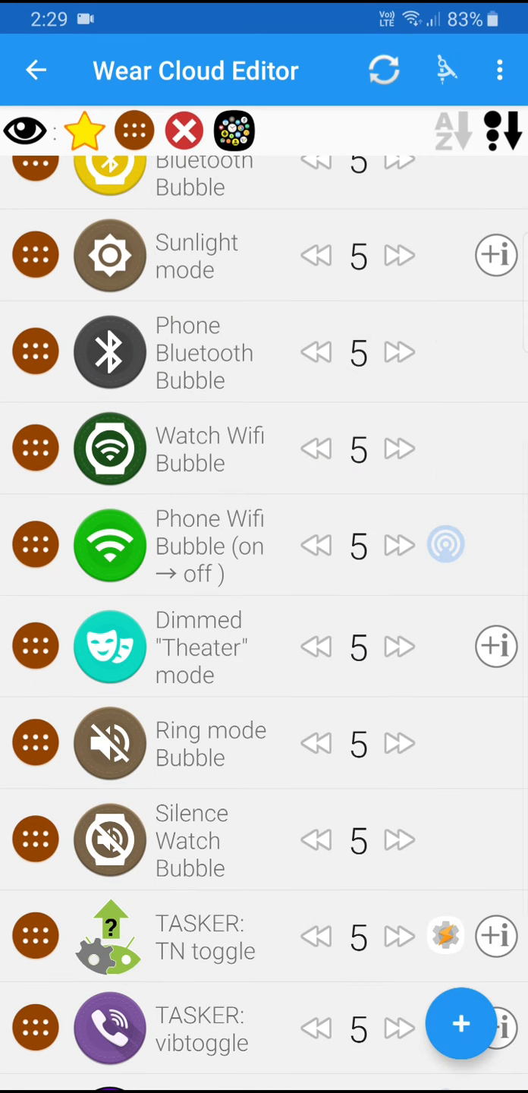
Locate TASKER: vibtoggle in the list, sync the bubbles to the watch, and return to settings
{"action": "scroll", "scroll_direction": "down", "scroll_amount": 3}
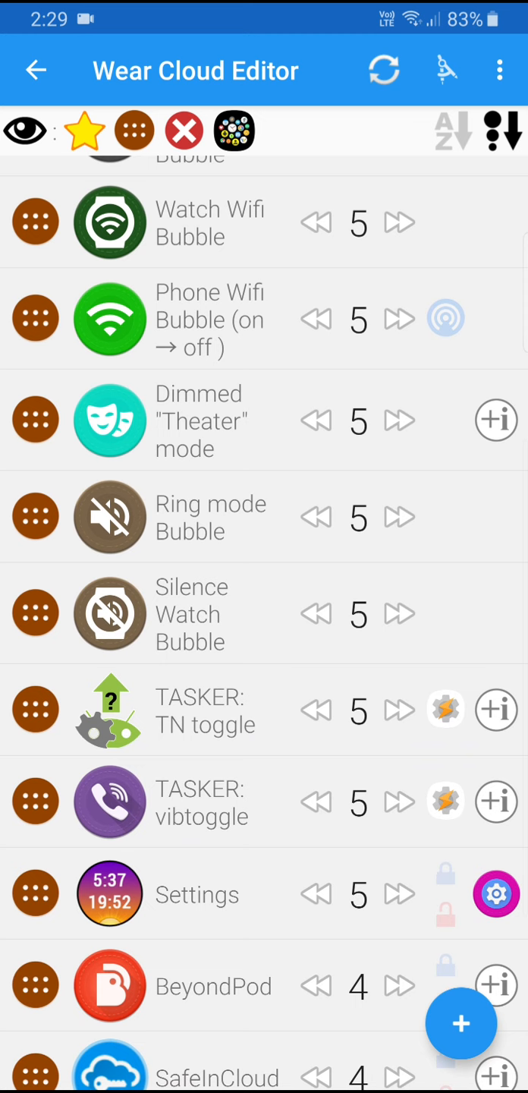
{"action": "scroll", "scroll_direction": "down", "scroll_amount": 3}
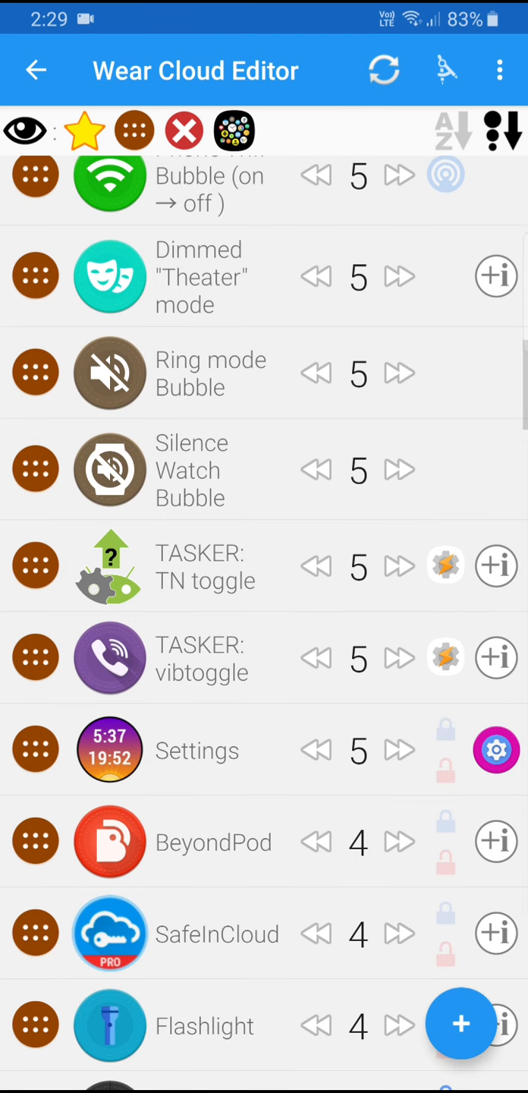
{"action": "scroll", "scroll_direction": "up", "scroll_amount": 3}
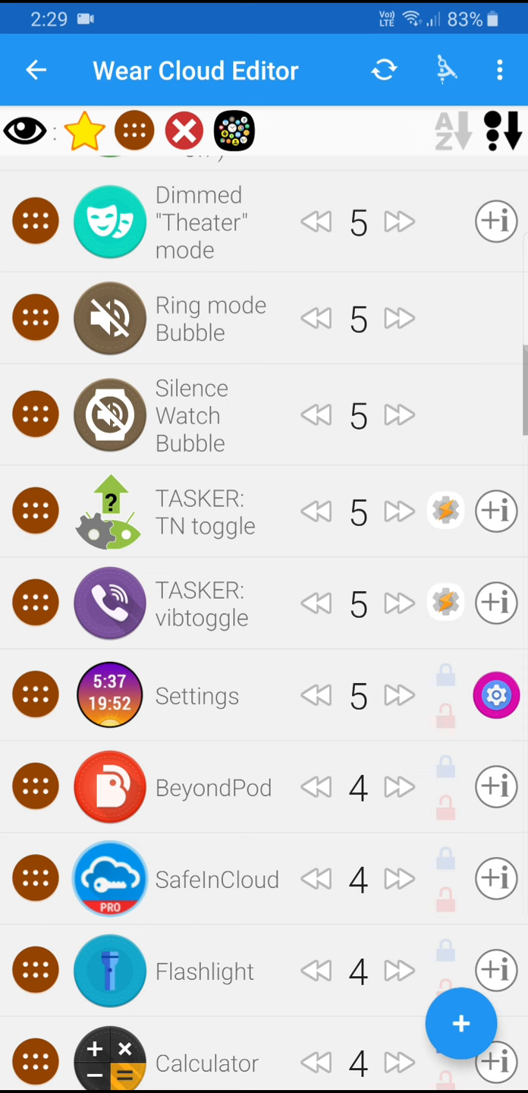
{"action": "left_click", "coordinate": [384, 69]}
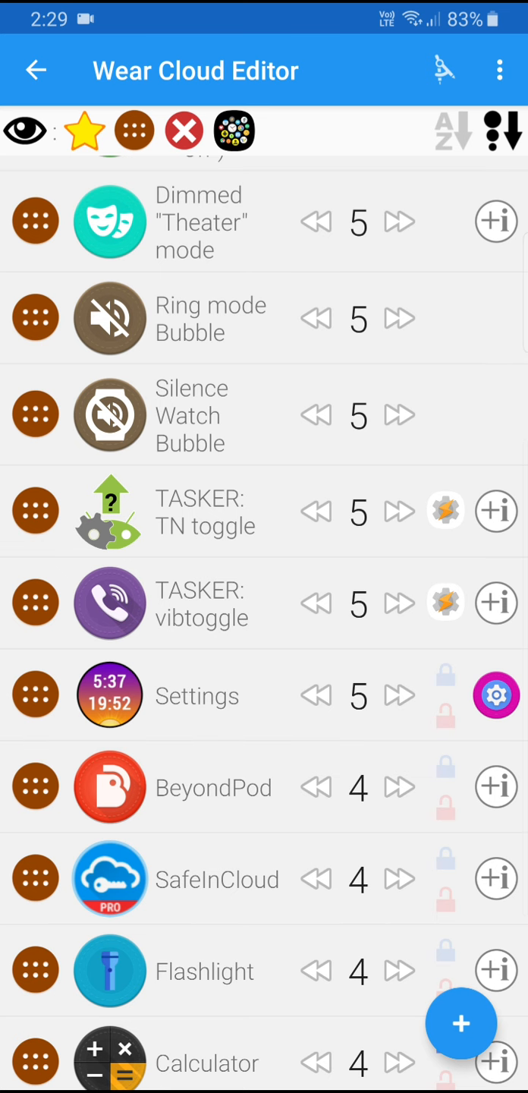
{"action": "left_click", "coordinate": [35, 70]}
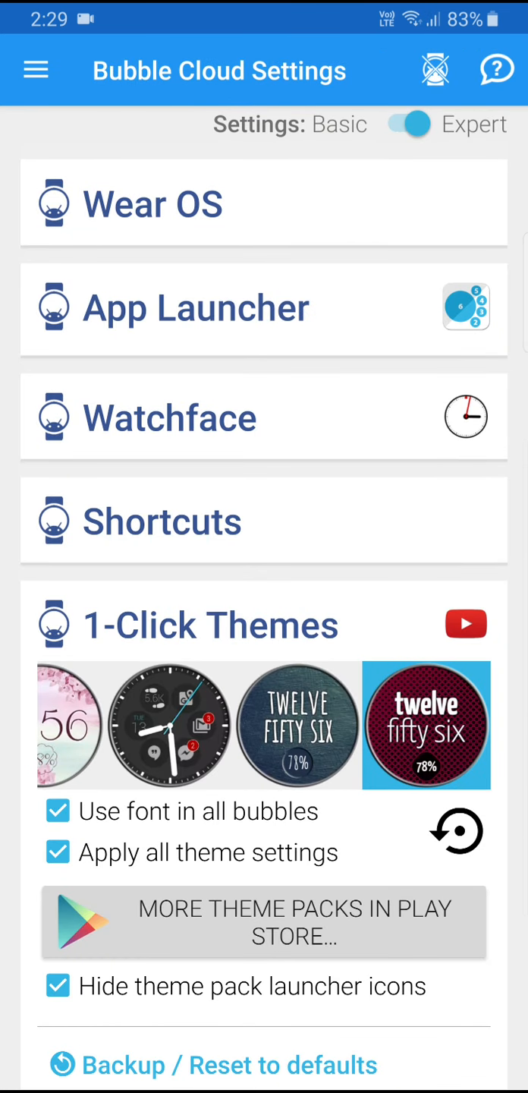
Leave Bubble Cloud settings and reopen the vibtoggle task in Tasker's Tasks list
{"action": "left_click", "coordinate": [435, 69]}
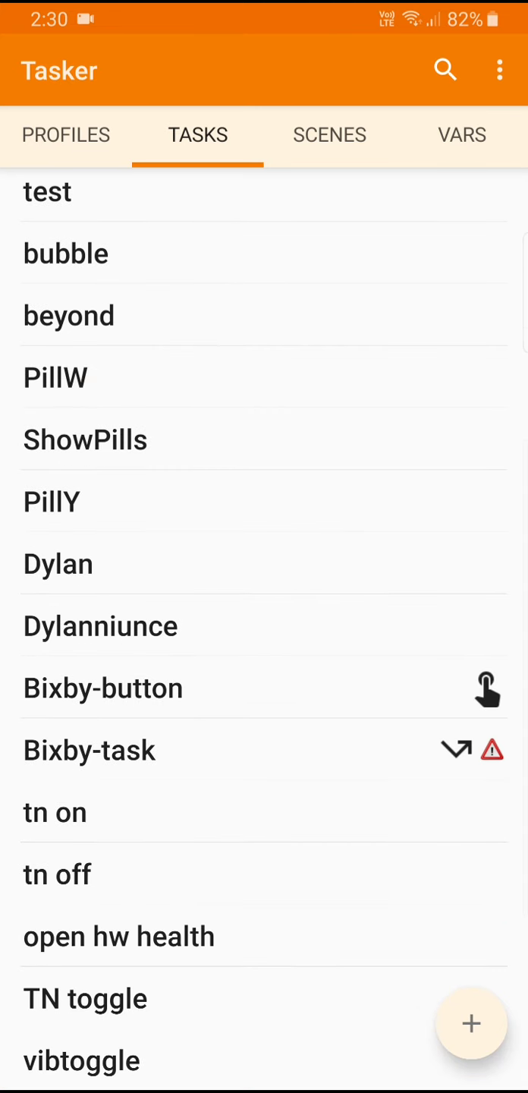
{"action": "left_click", "coordinate": [81, 1061]}
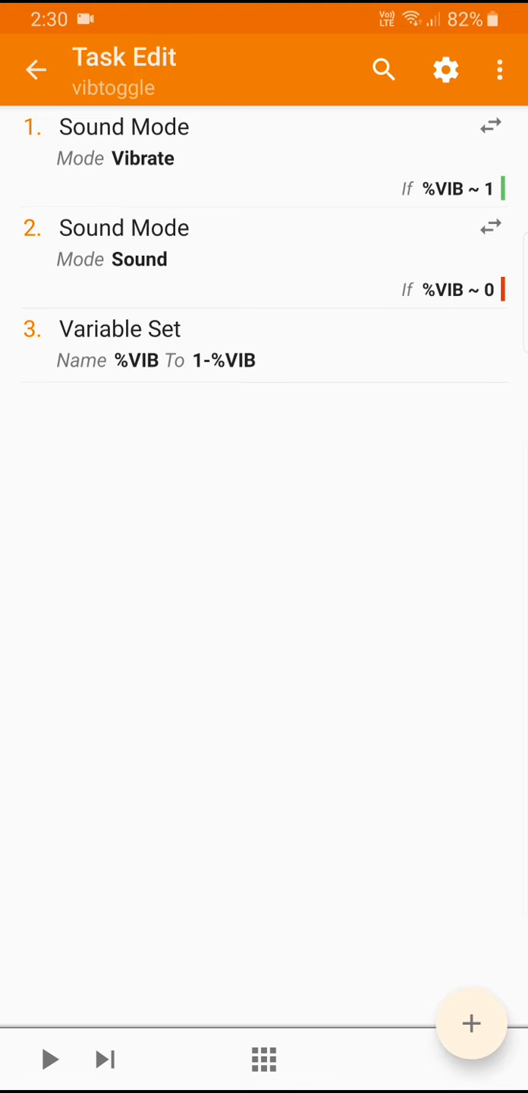
Add a new action from Plugin > Bubble Cloud Wear + Widgets (Change Bubble)
{"action": "left_click", "coordinate": [470, 1024]}
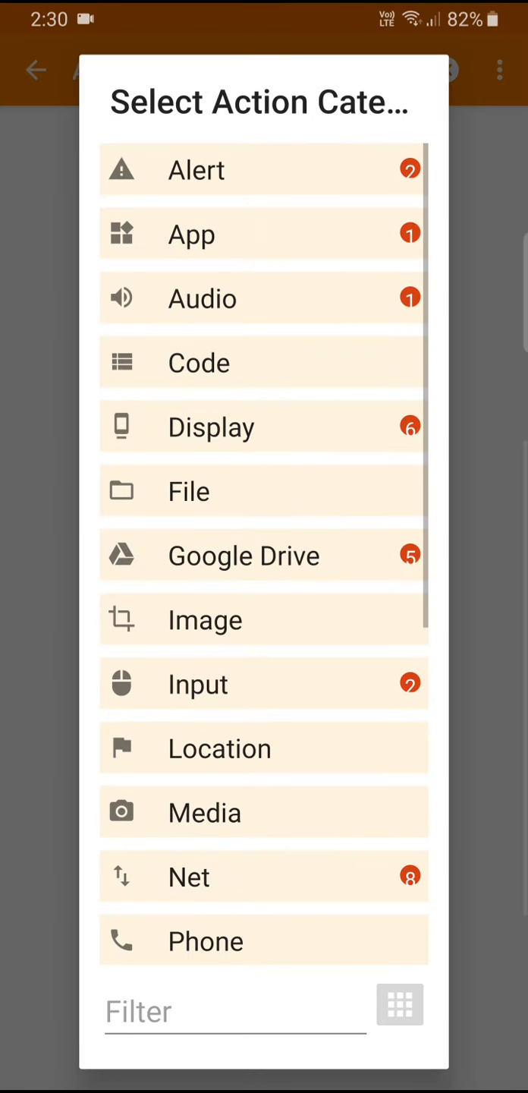
{"action": "scroll", "scroll_direction": "down", "scroll_amount": 3}
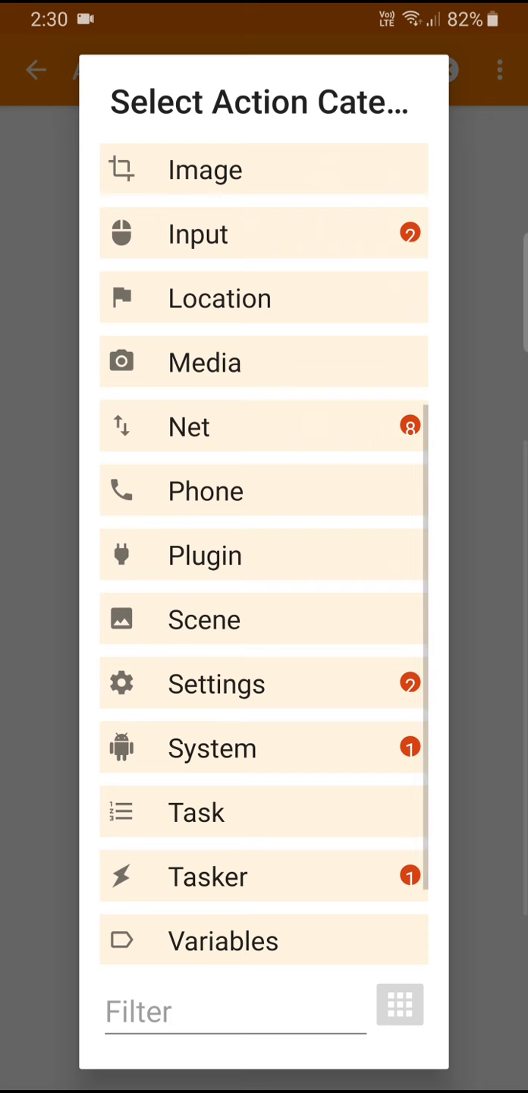
{"action": "left_click", "coordinate": [263, 556]}
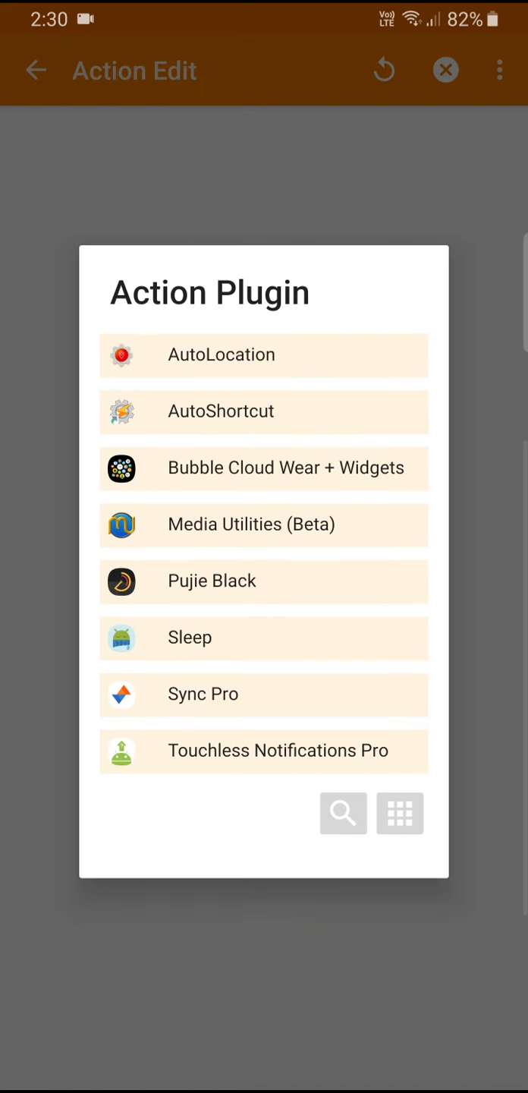
{"action": "left_click", "coordinate": [264, 468]}
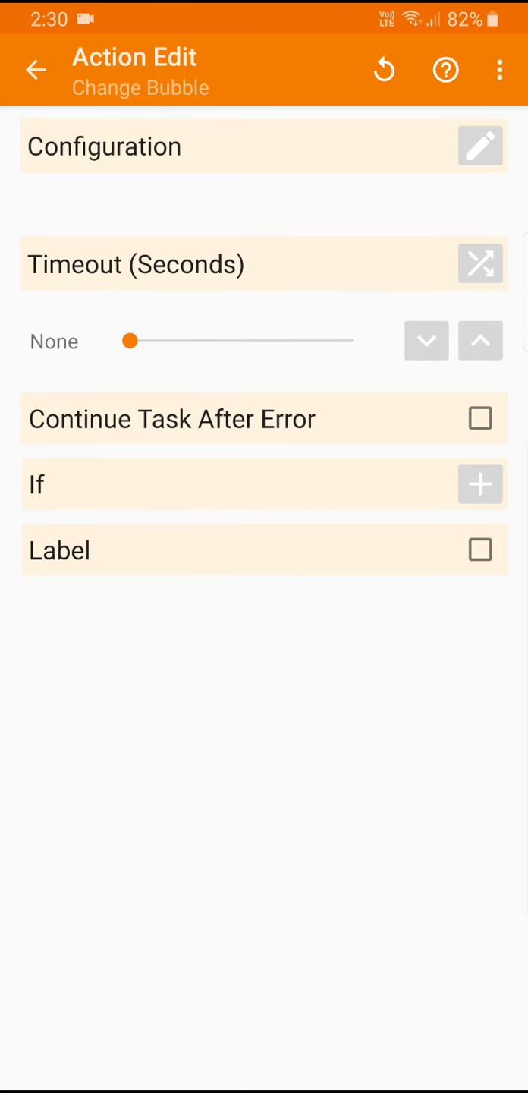
Configure Change Bubble for the vibtoggle bubble with a Lime background colour and save it
{"action": "left_click", "coordinate": [480, 146]}
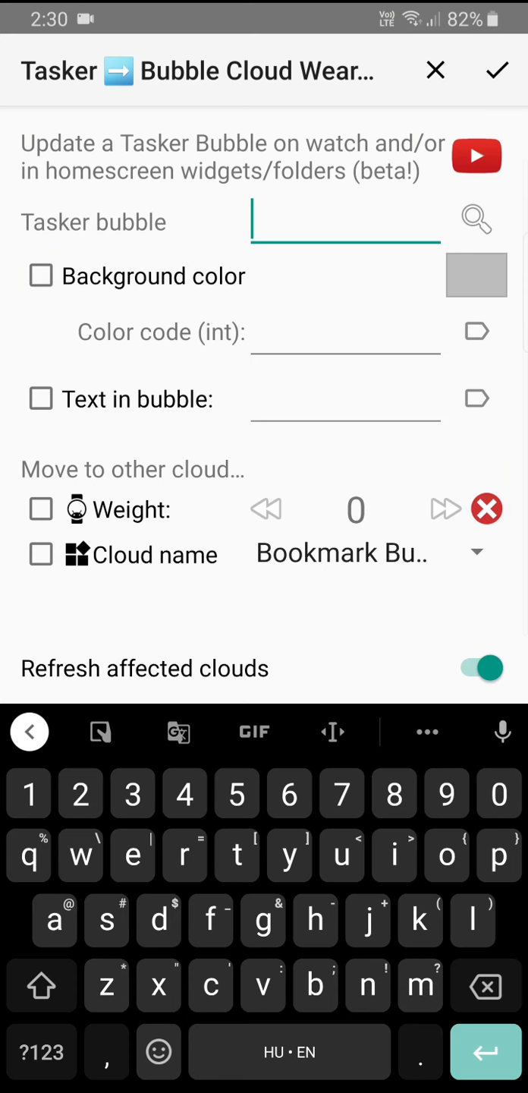
{"action": "left_click", "coordinate": [477, 219]}
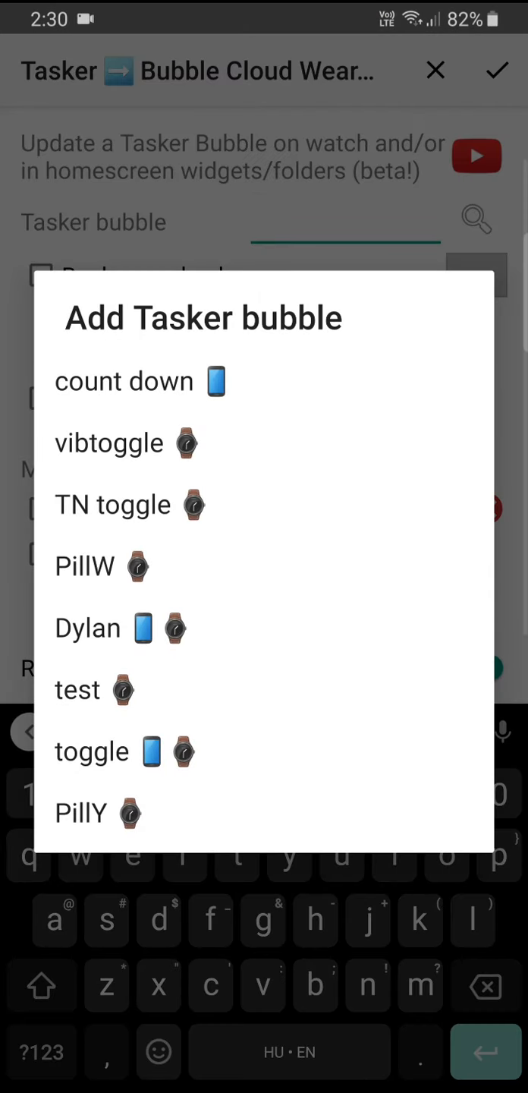
{"action": "left_click", "coordinate": [109, 443]}
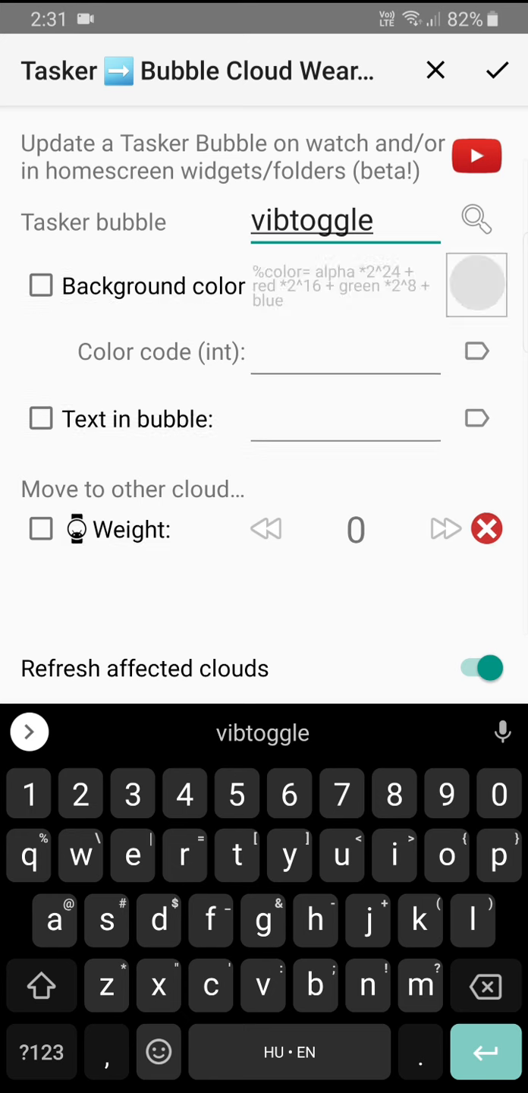
{"action": "left_click", "coordinate": [477, 284]}
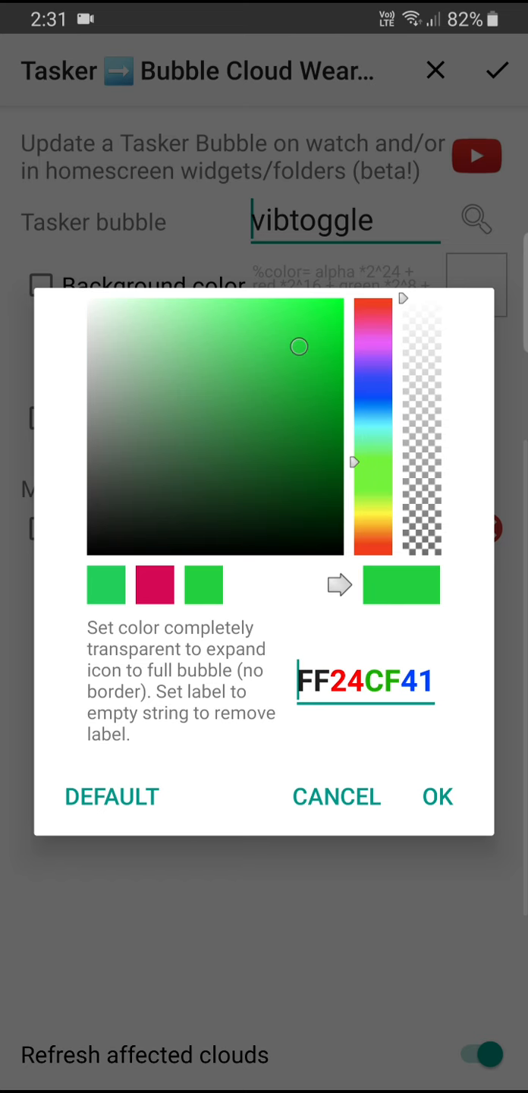
{"action": "left_click", "coordinate": [437, 797]}
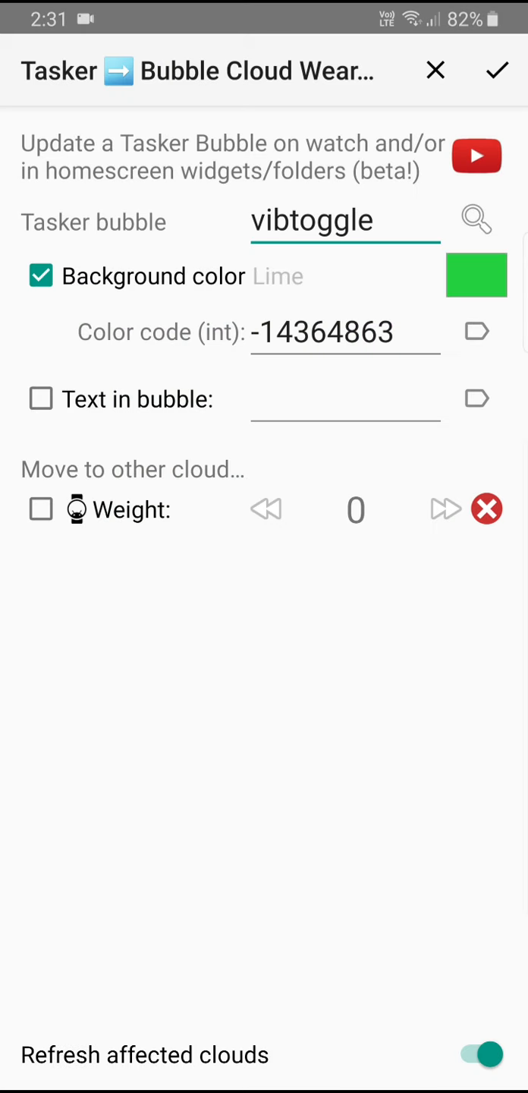
{"action": "left_click", "coordinate": [40, 276]}
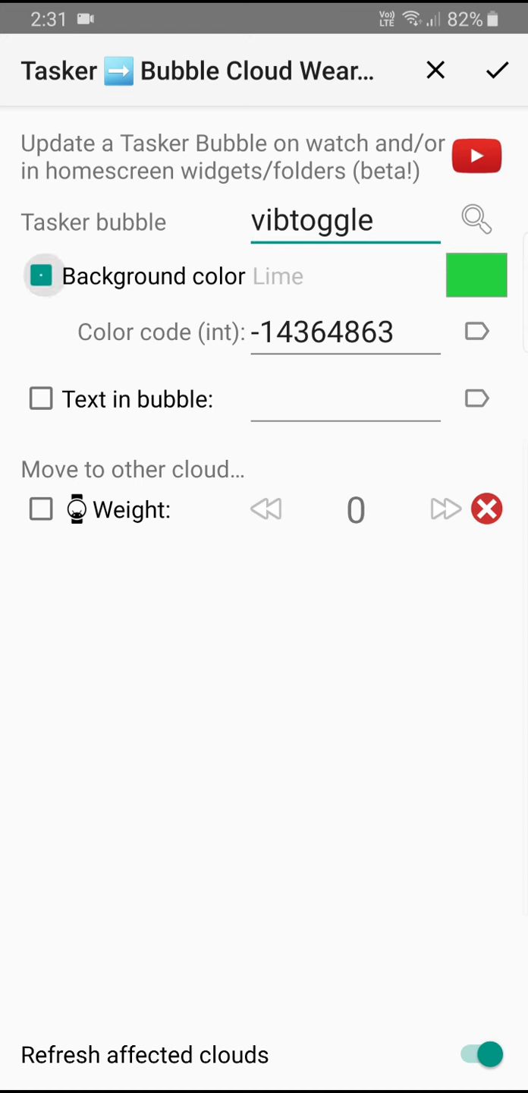
{"action": "left_click", "coordinate": [40, 275]}
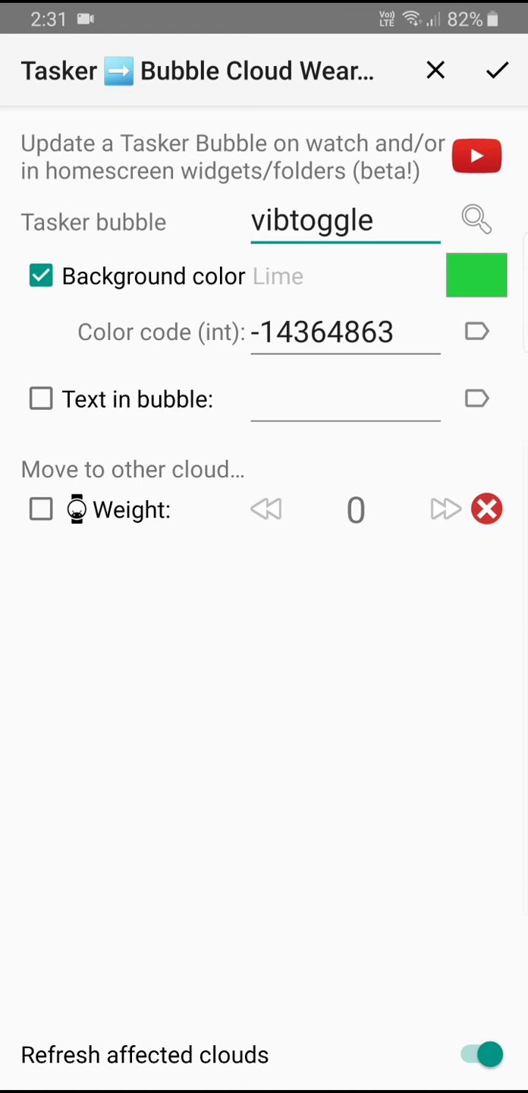
{"action": "left_click", "coordinate": [497, 69]}
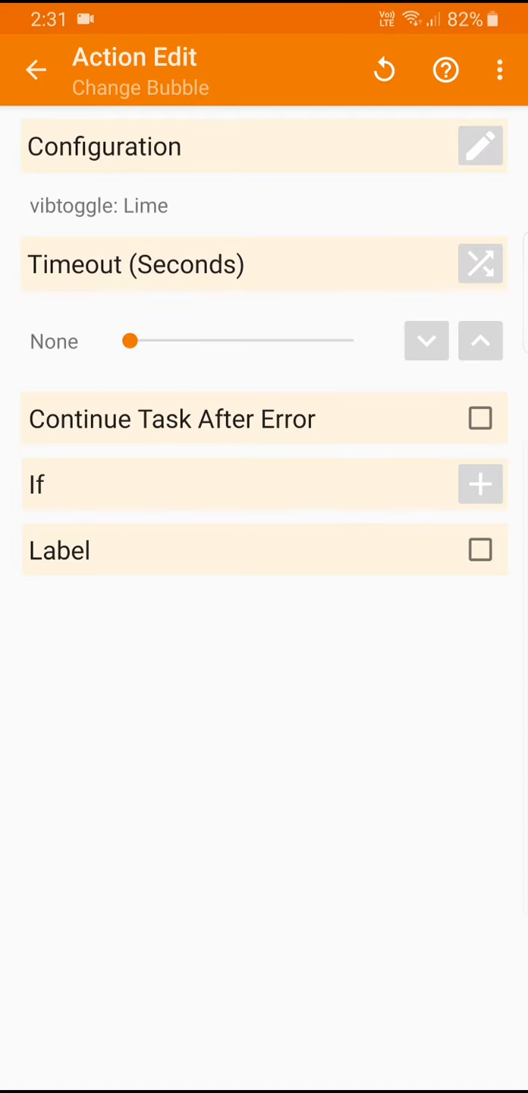
Add the condition If %VIB ~ 0 to the lime action and return to the task
{"action": "left_click", "coordinate": [480, 484]}
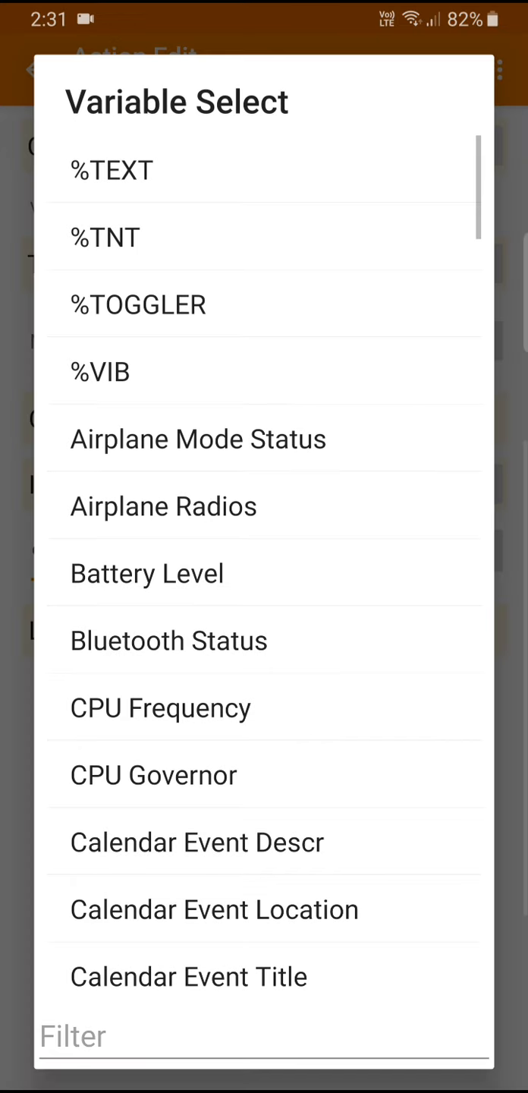
{"action": "left_click", "coordinate": [98, 371]}
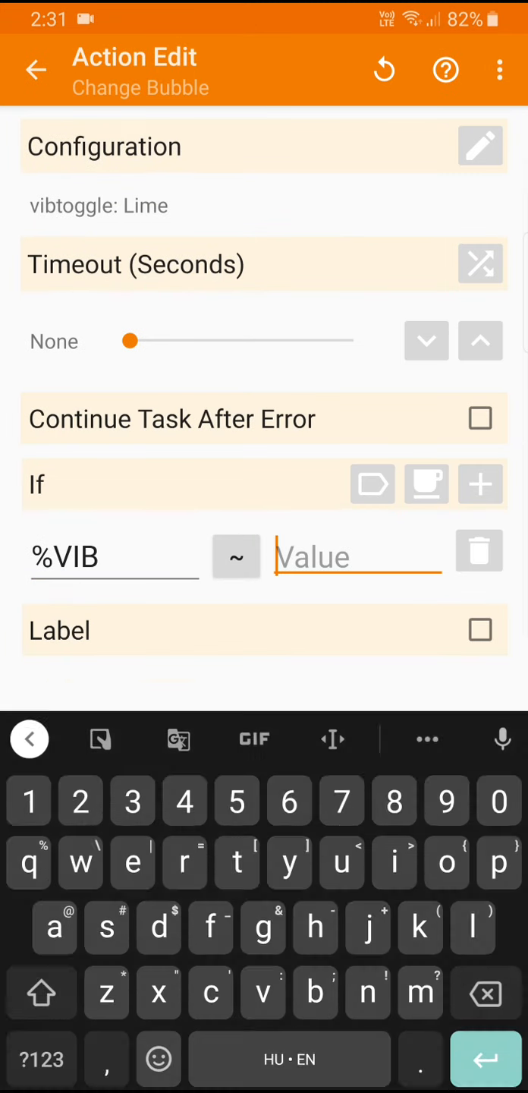
{"action": "type", "text": "0"}
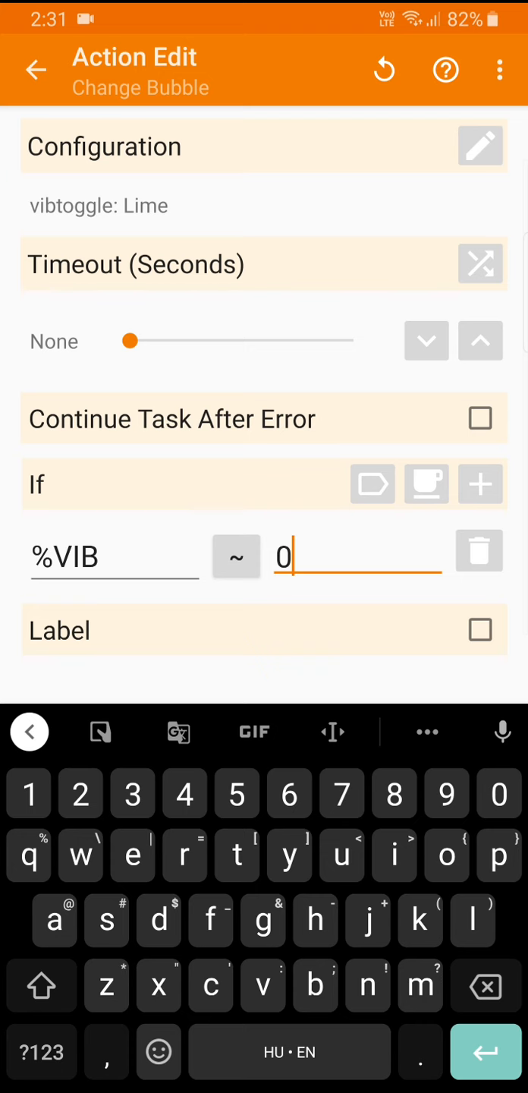
{"action": "left_click", "coordinate": [36, 69]}
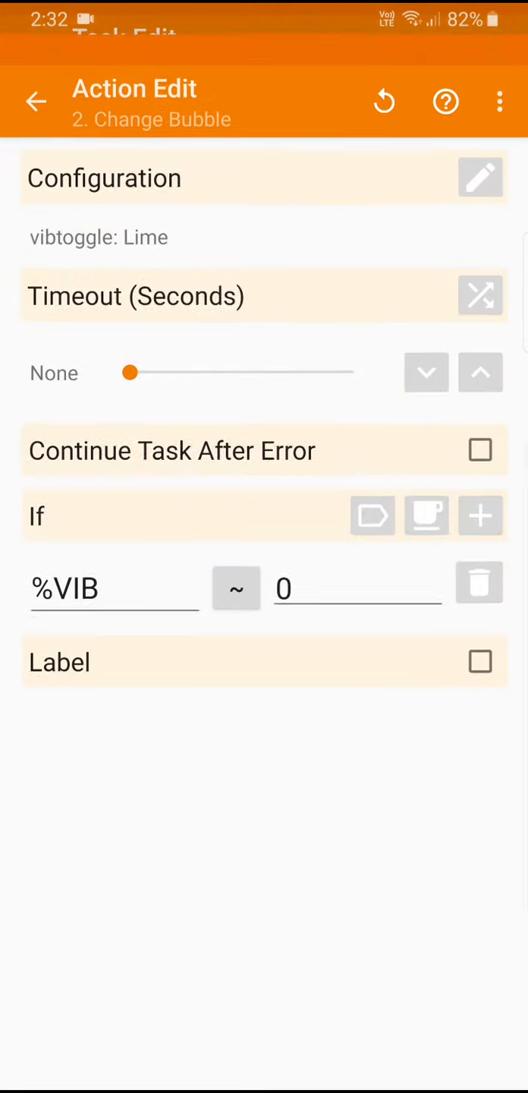
Reconfigure the copied Change Bubble action to use a Red background and save it
{"action": "left_click", "coordinate": [481, 177]}
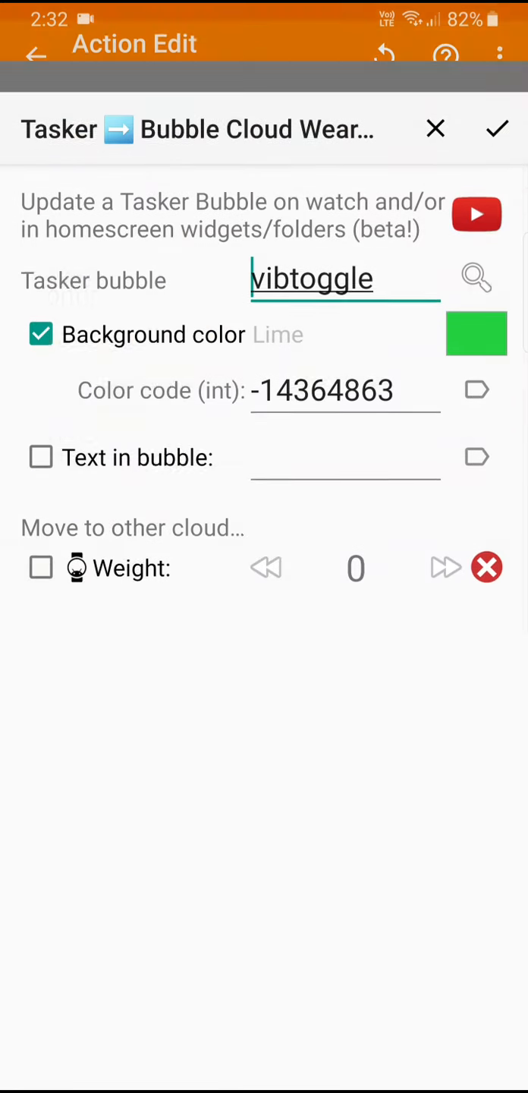
{"action": "left_click", "coordinate": [477, 334]}
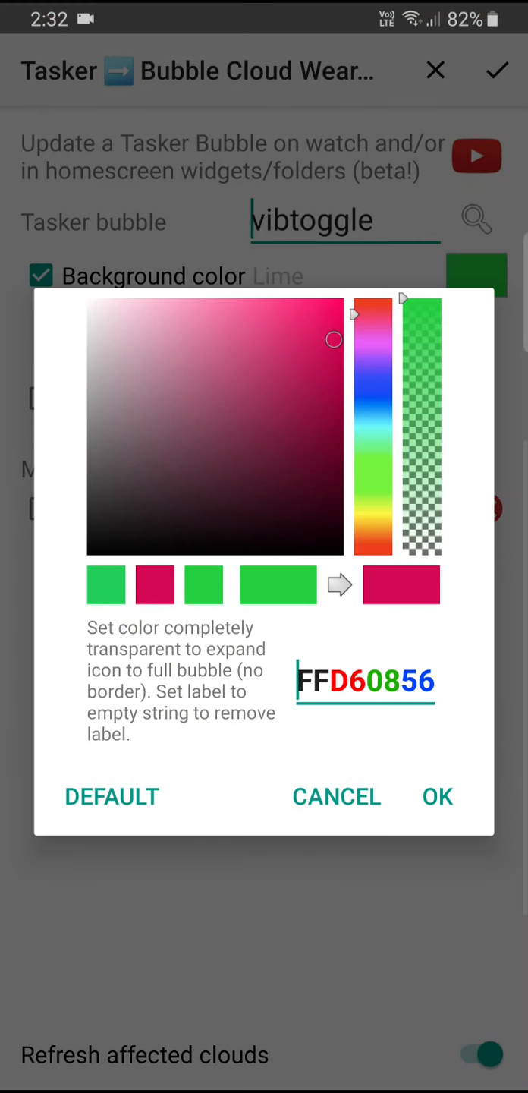
{"action": "left_click", "coordinate": [438, 797]}
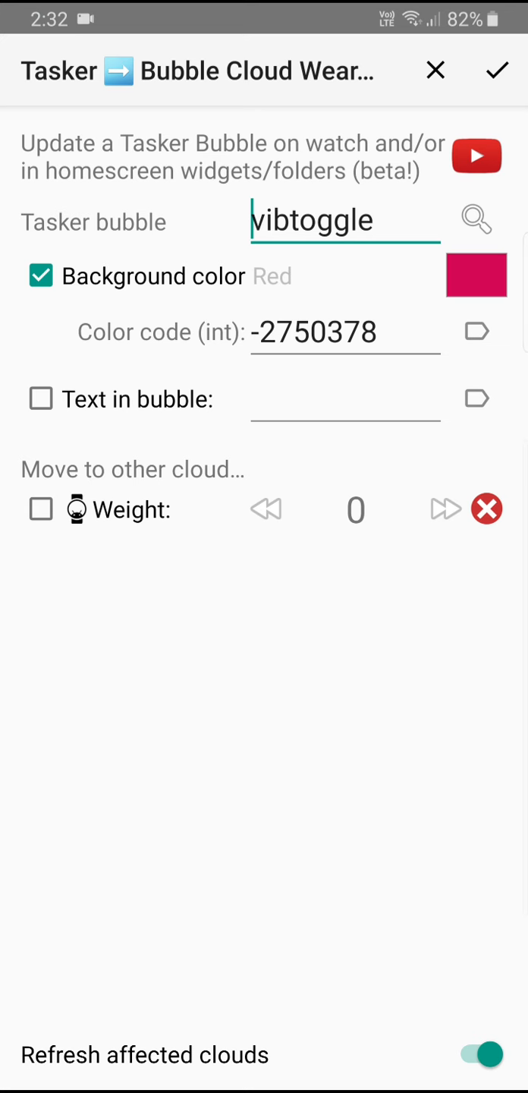
{"action": "left_click", "coordinate": [497, 69]}
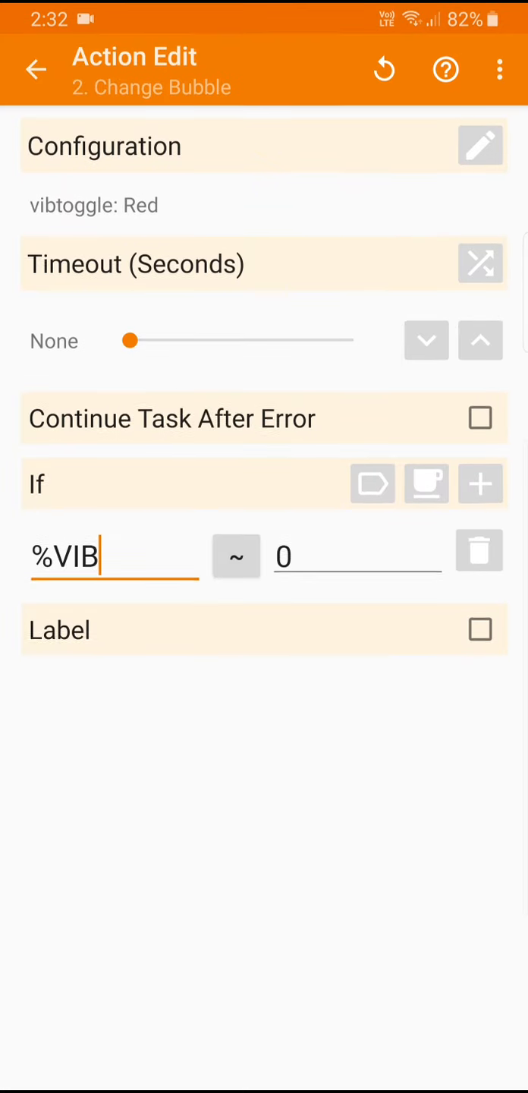
Change its condition to %VIB ~ 1, then save the vibtoggle task from the task list
{"action": "left_click", "coordinate": [357, 556]}
{"action": "type", "text": "1"}
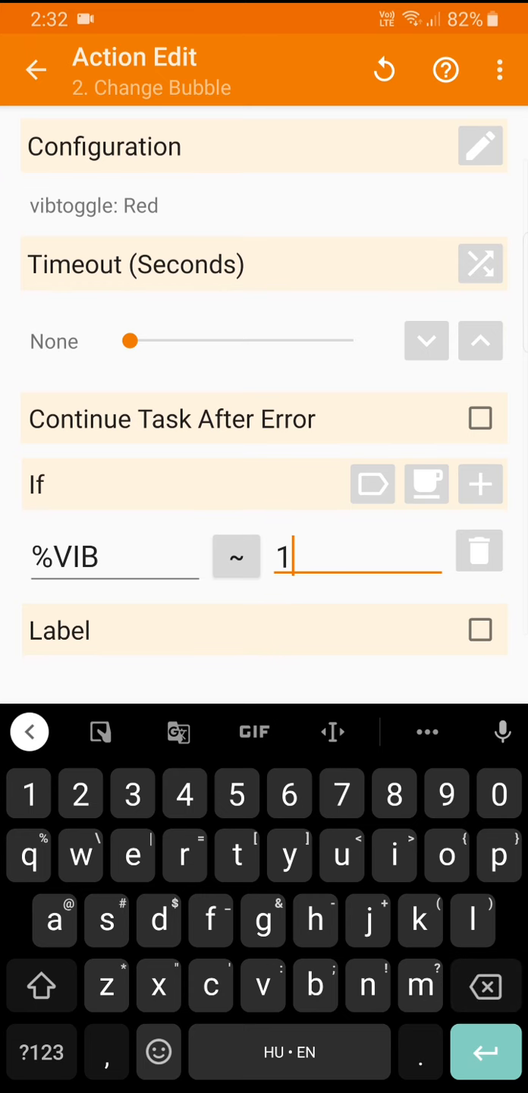
{"action": "left_click", "coordinate": [36, 69]}
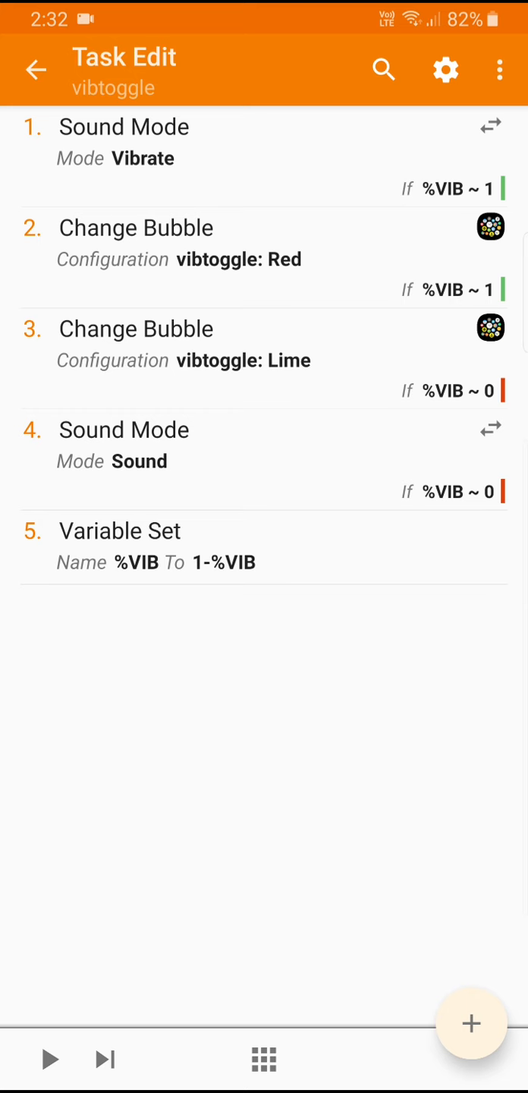
{"action": "left_click", "coordinate": [36, 70]}
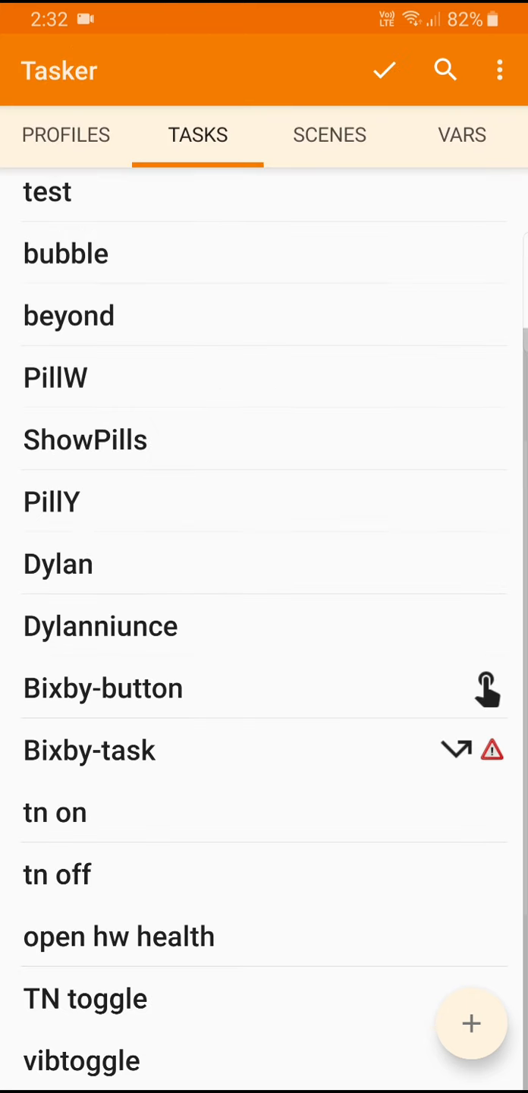
{"action": "left_click", "coordinate": [384, 70]}
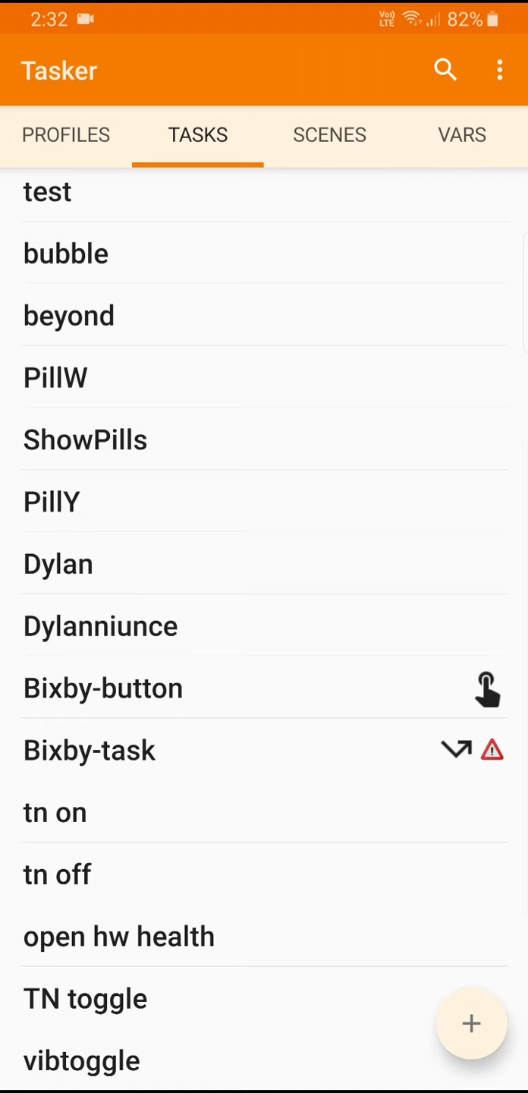